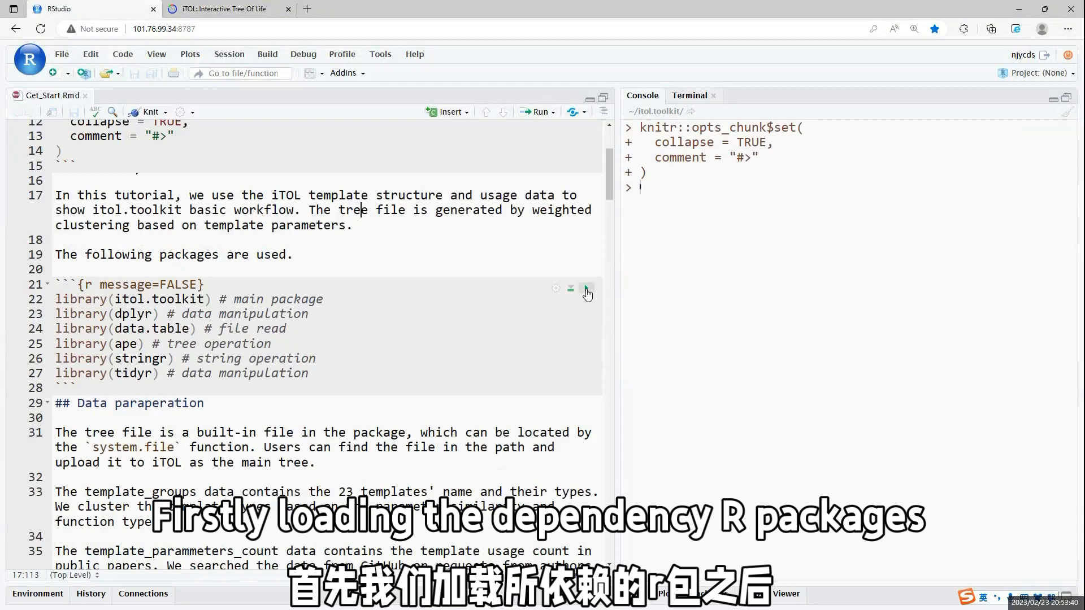
Step: Load itol.toolkit, dplyr, data.table, ape, stringr and tidyr, then run the data-preparation chunks down to Create unit
click(586, 288)
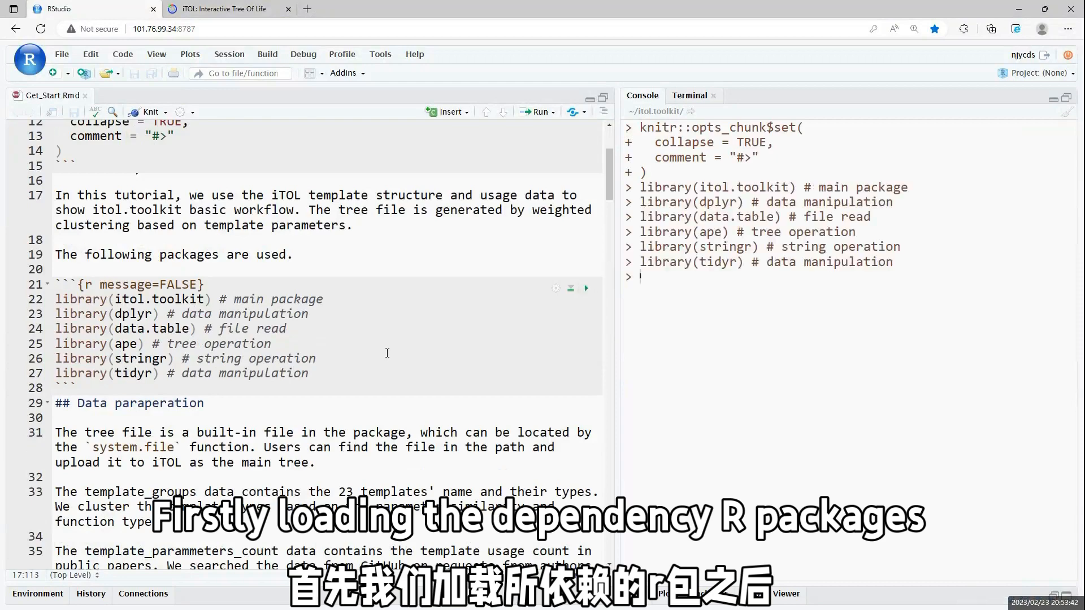
scroll(down, 3)
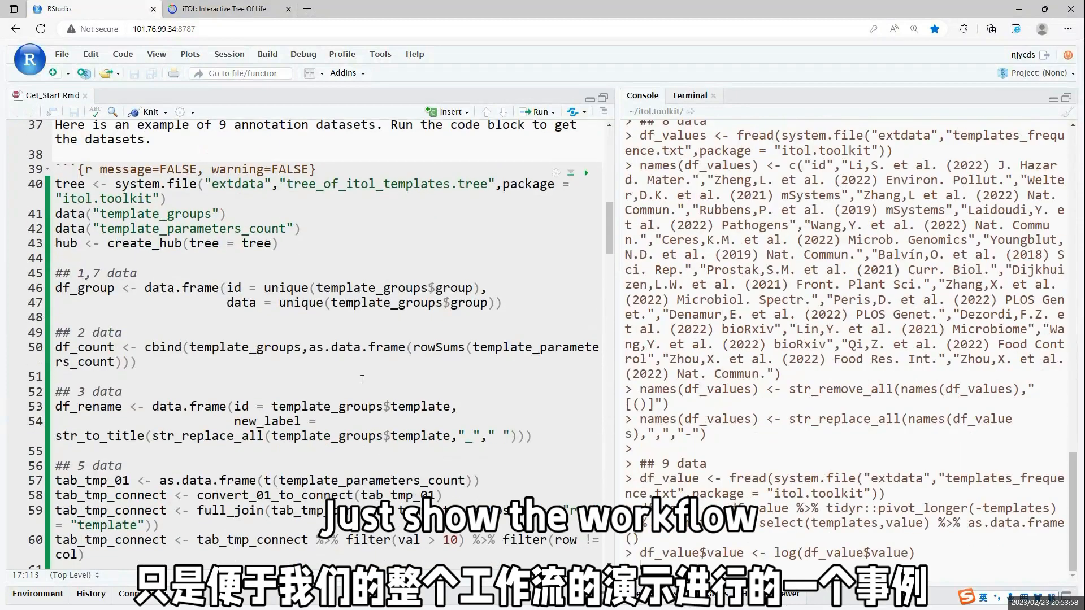
scroll(down, 3)
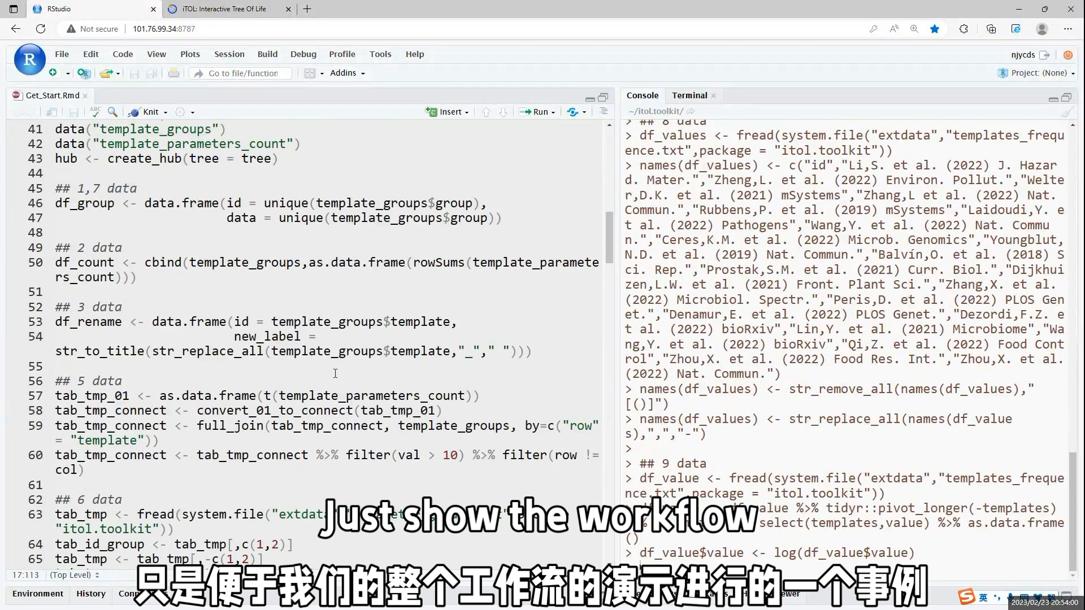
scroll(down, 3)
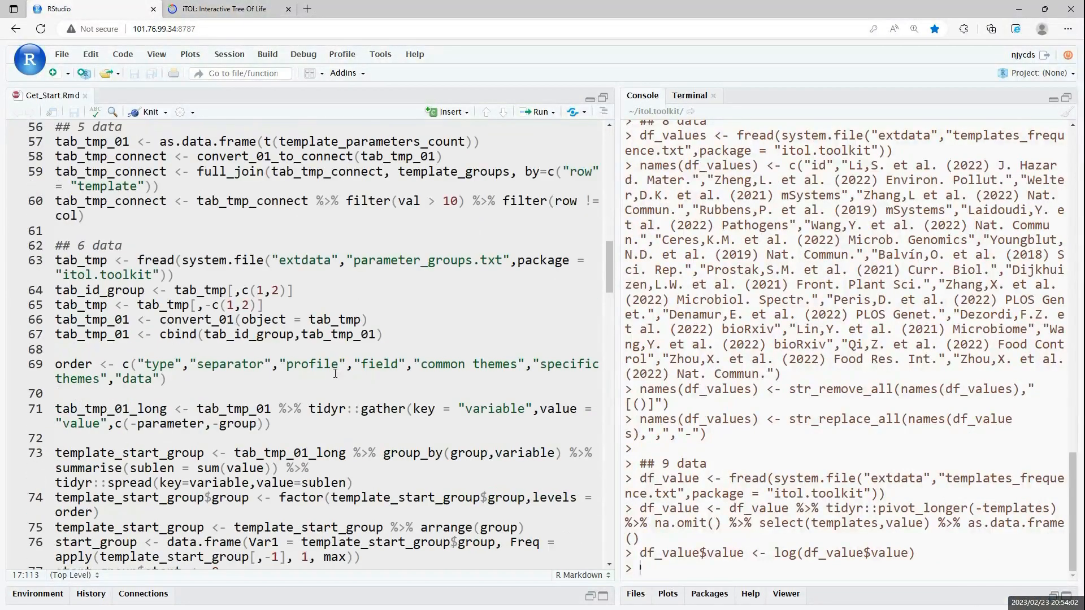
scroll(down, 3)
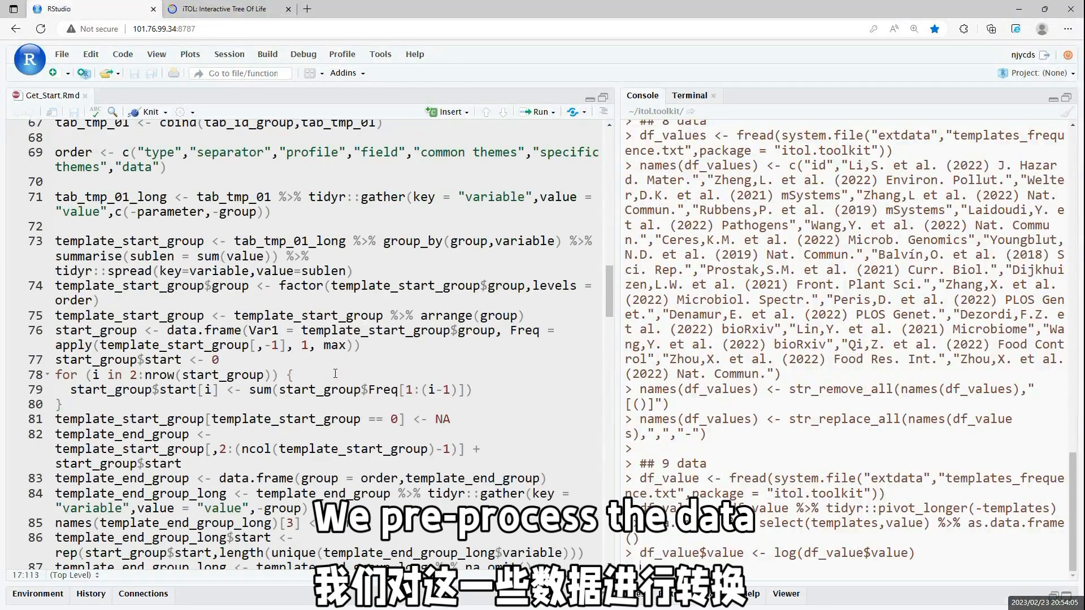
scroll(down, 3)
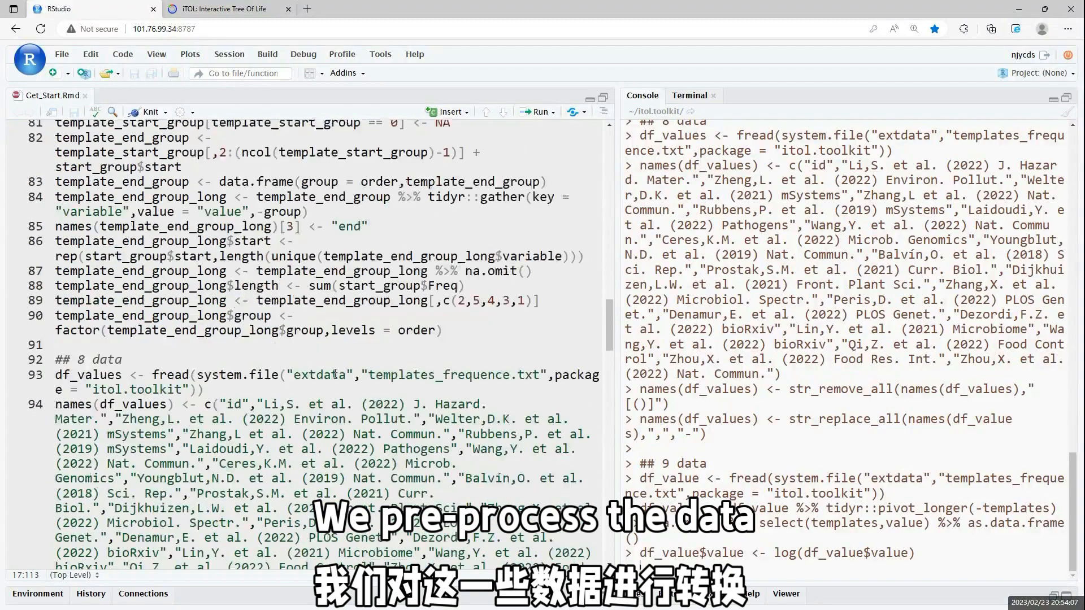
scroll(down, 3)
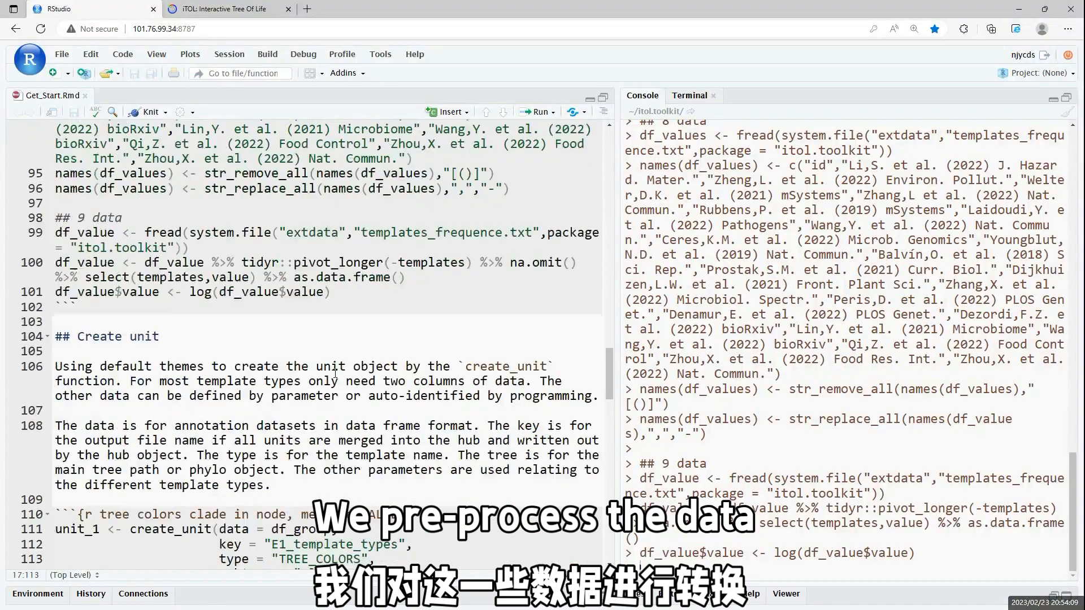
scroll(down, 3)
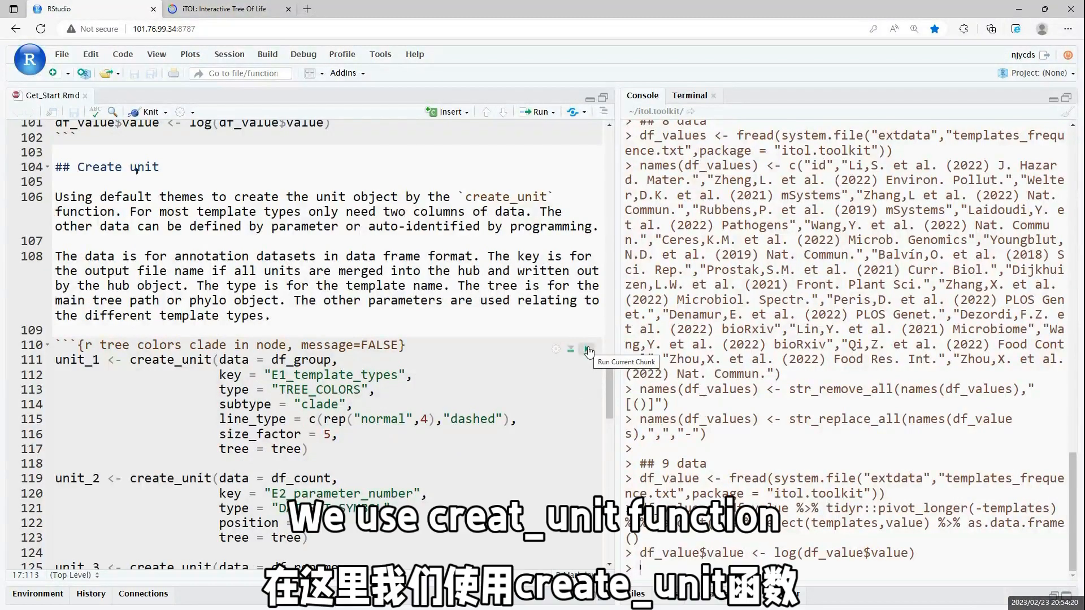
Step: Create the nine annotation units, apply the theme setup and merge them into the hub with tree.nwk written out
click(588, 349)
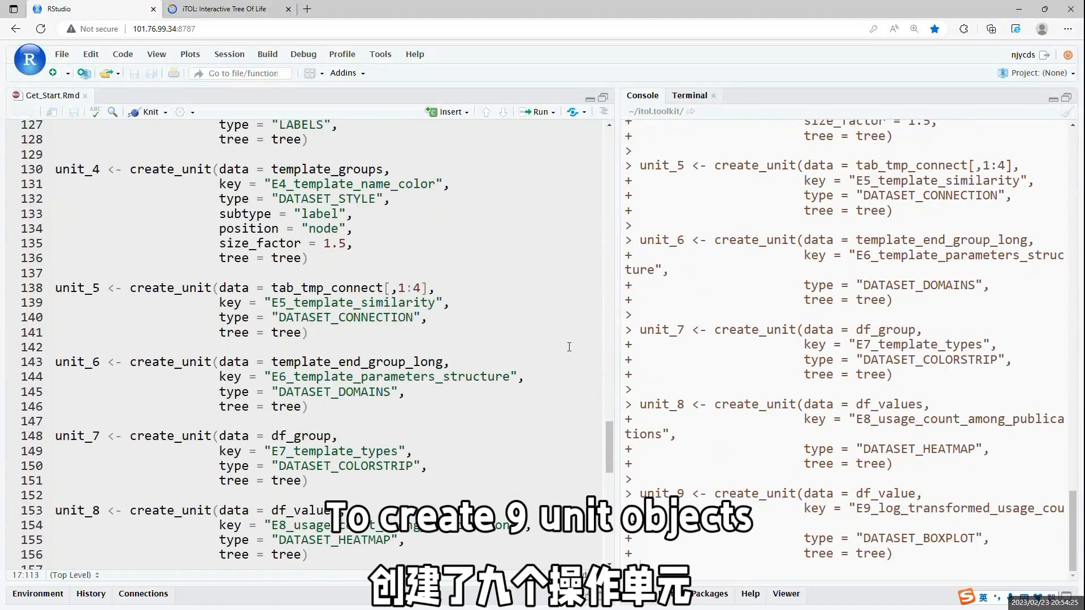
scroll(down, 3)
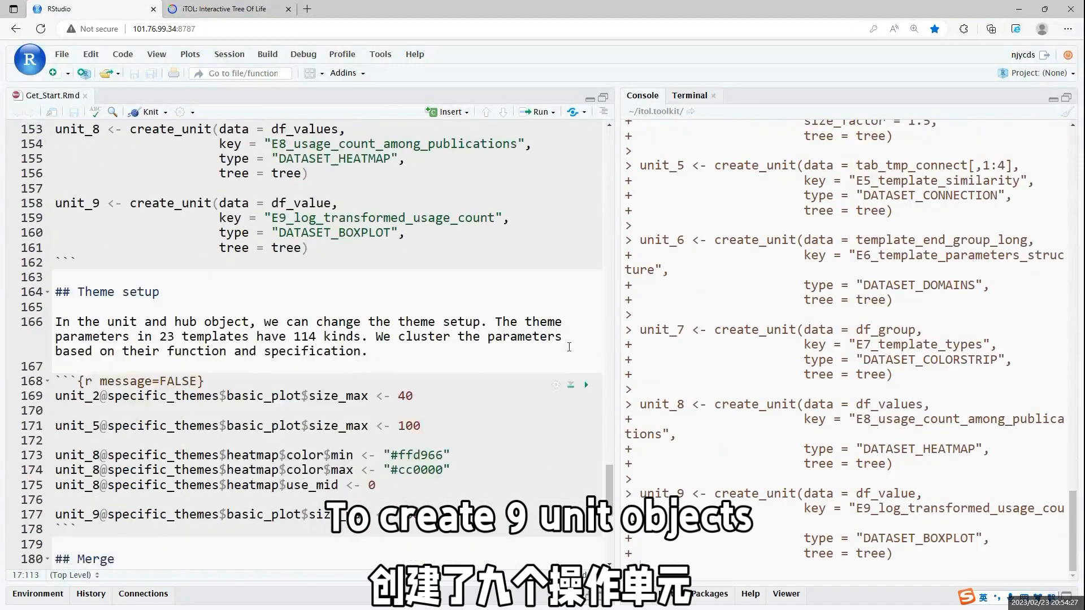
scroll(down, 3)
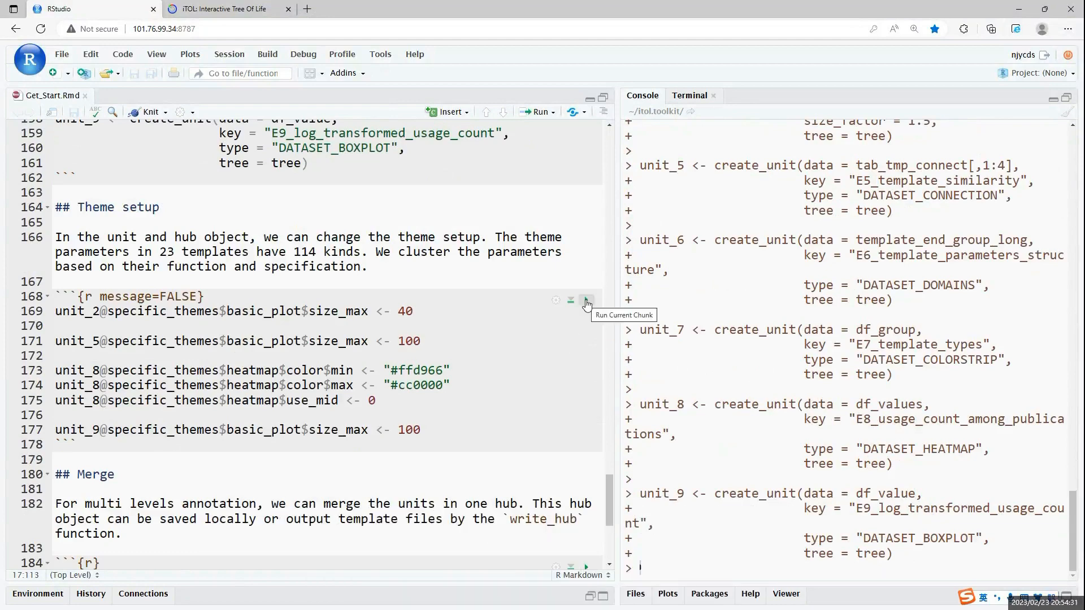
click(586, 301)
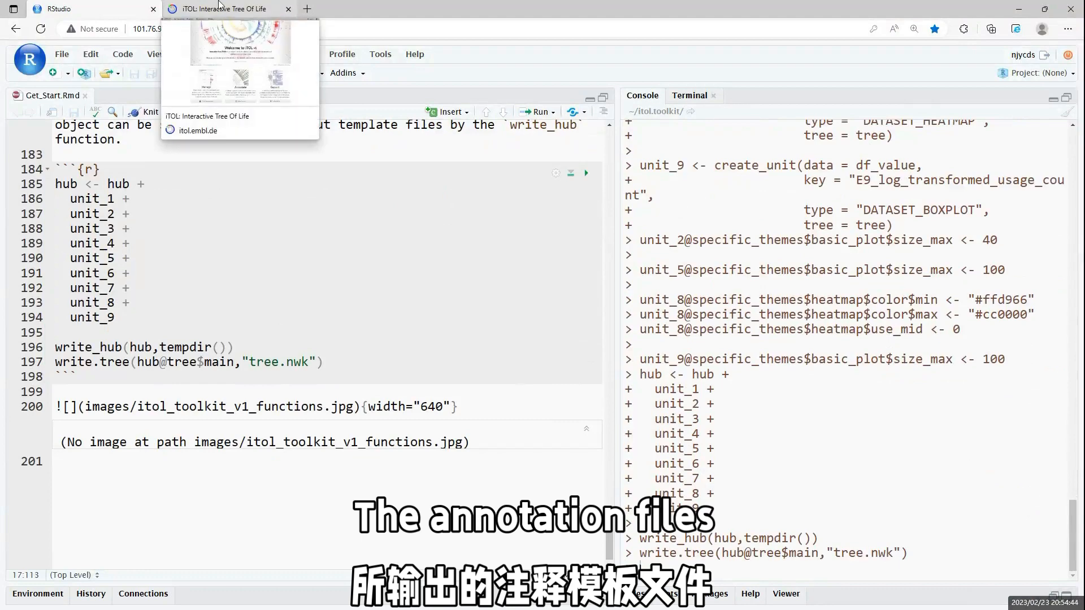
Step: Upload tree.nwk from disk to iTOL so its interactive tree page loads
click(218, 9)
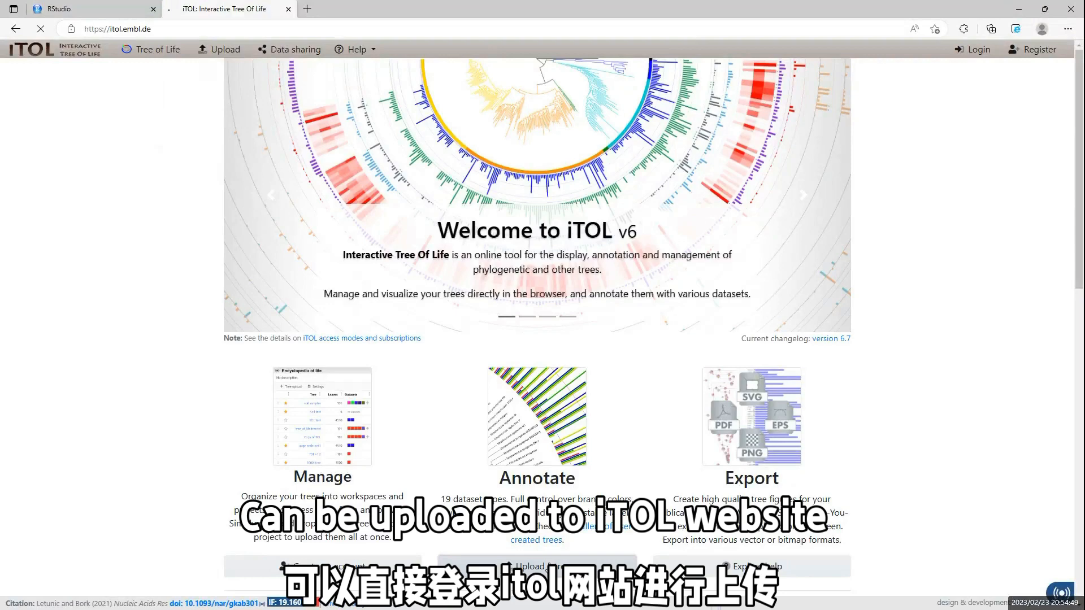
click(223, 49)
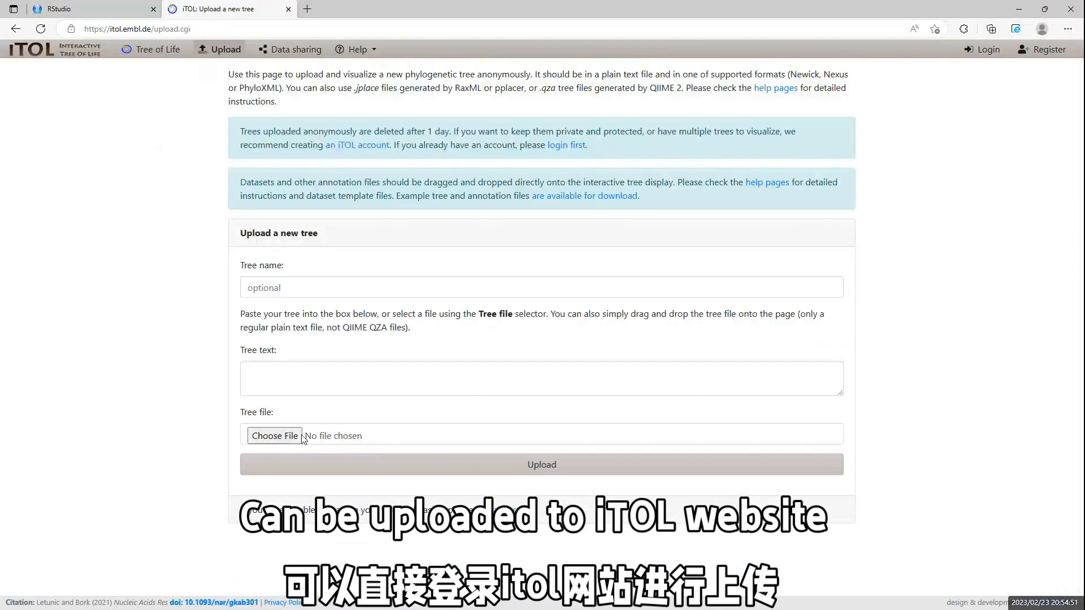
click(273, 436)
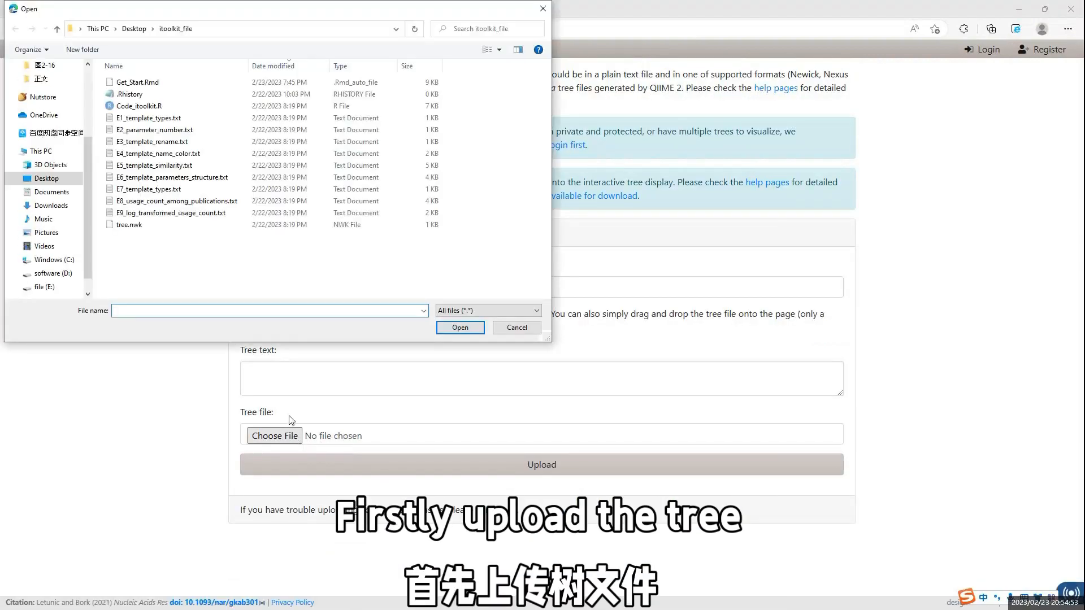
click(129, 224)
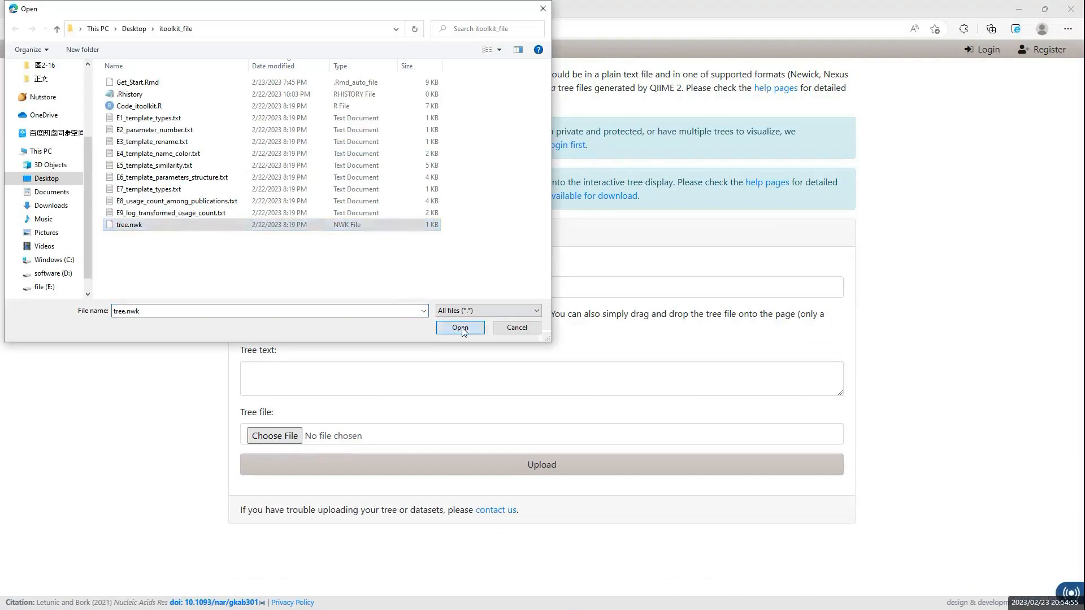
click(460, 328)
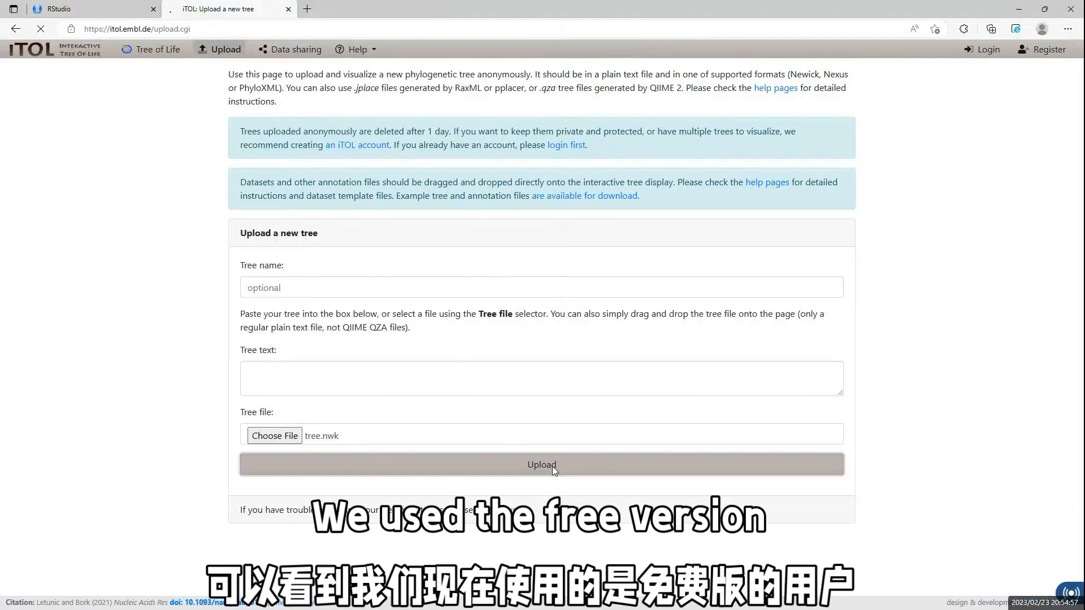
click(542, 466)
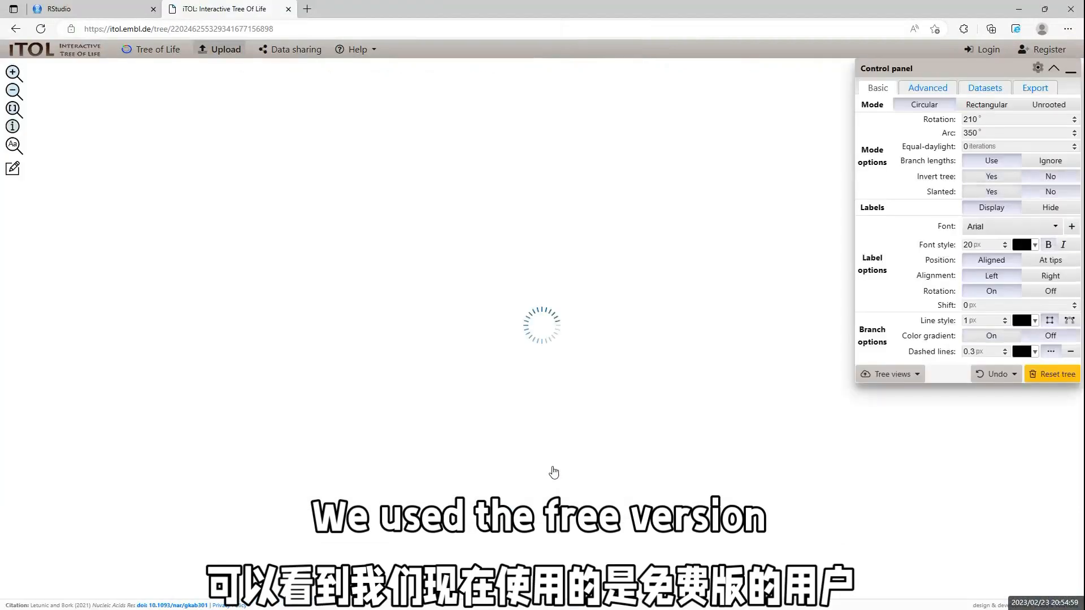
Step: Draw the tree circular at 270° rotation and 90° arc, with 35 px labels shifted 200 px
click(986, 104)
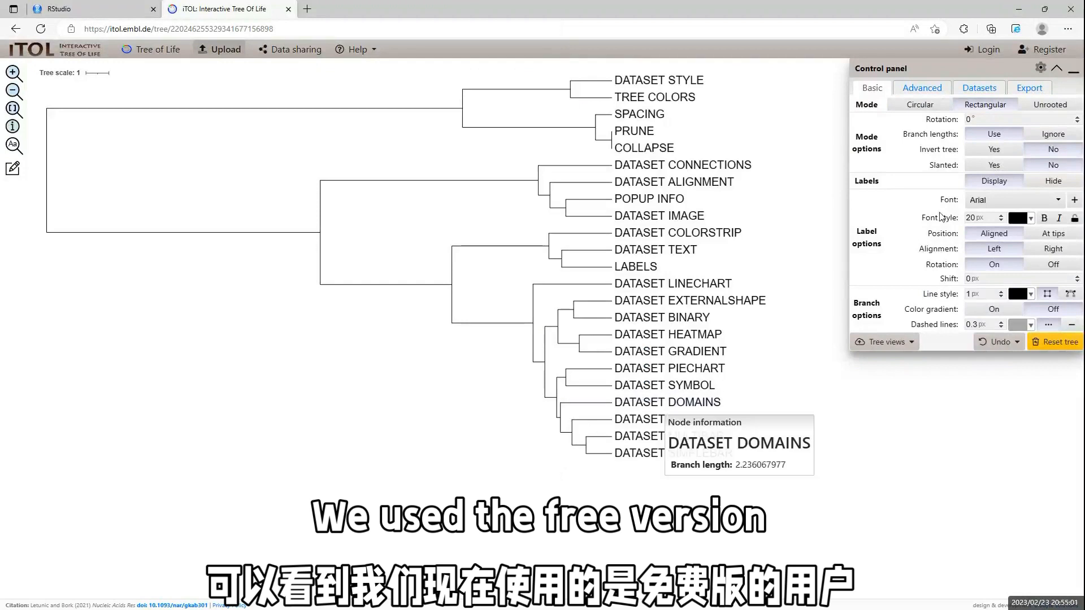
click(919, 104)
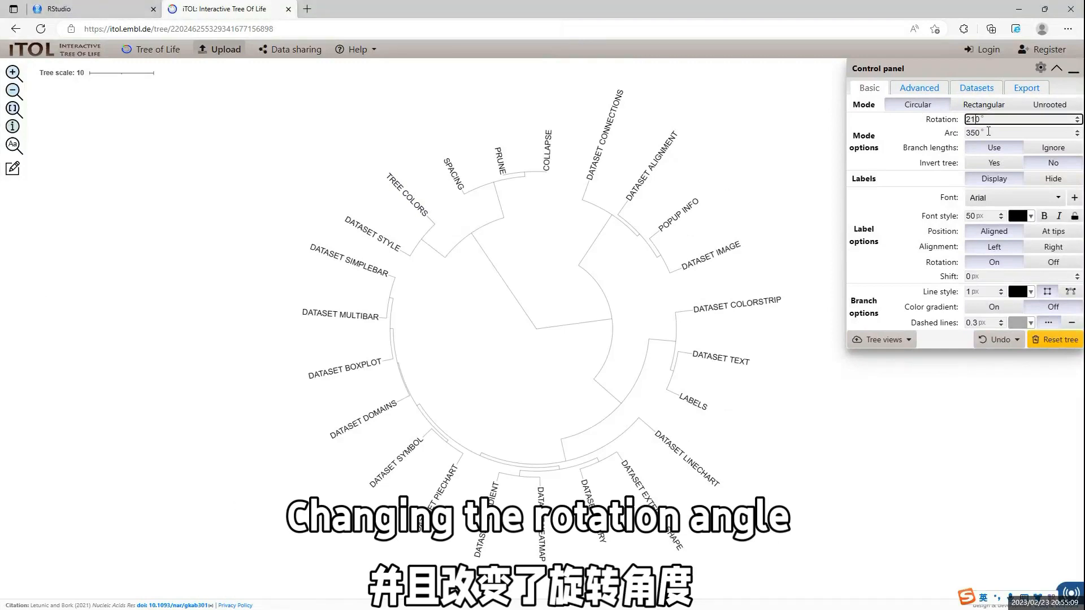
text(270)
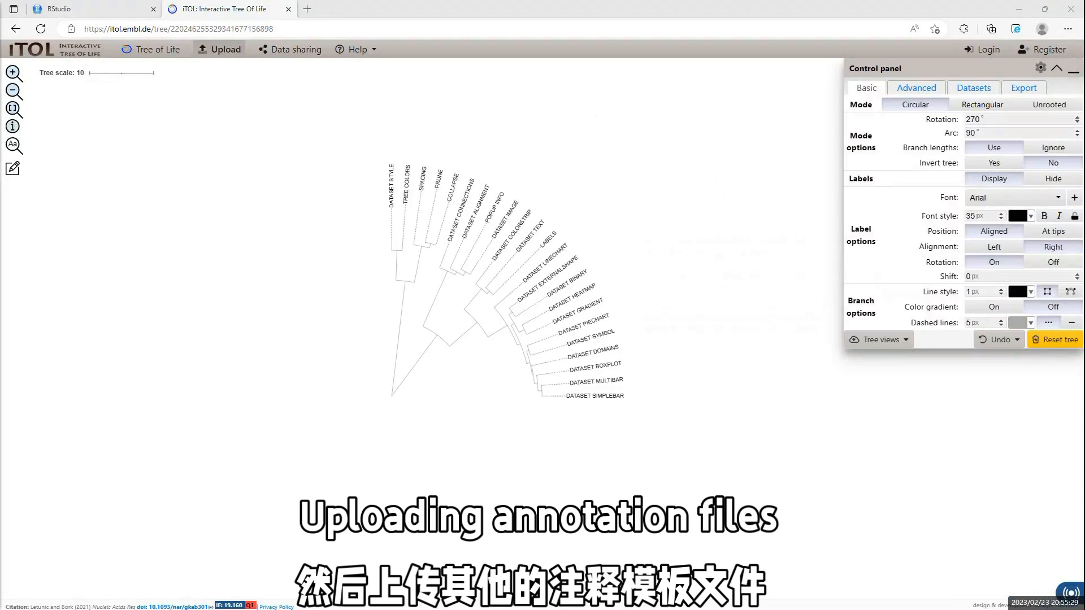
click(1011, 276)
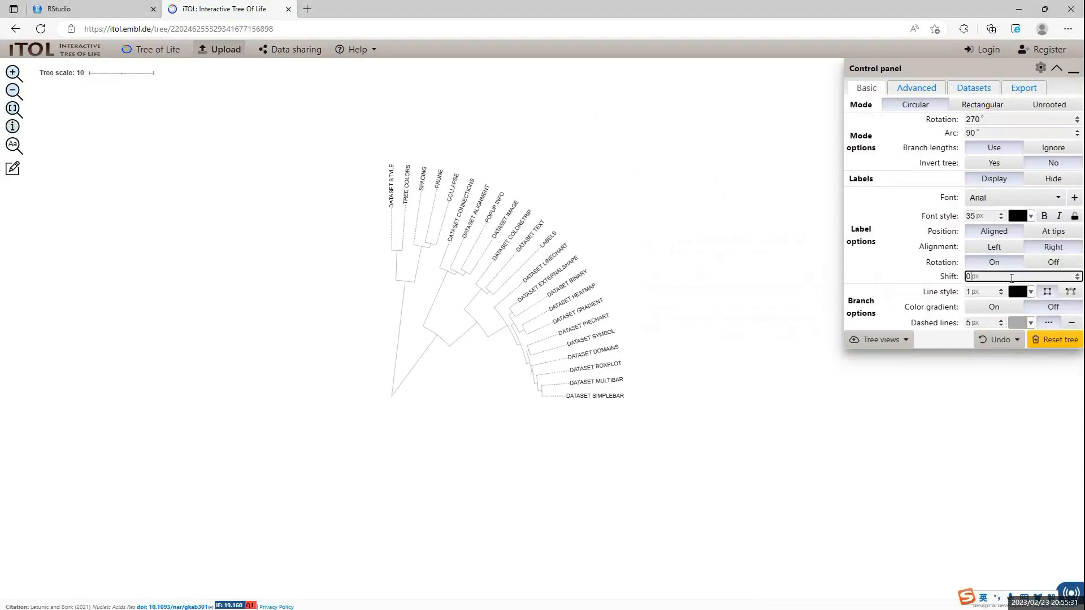
text(200)
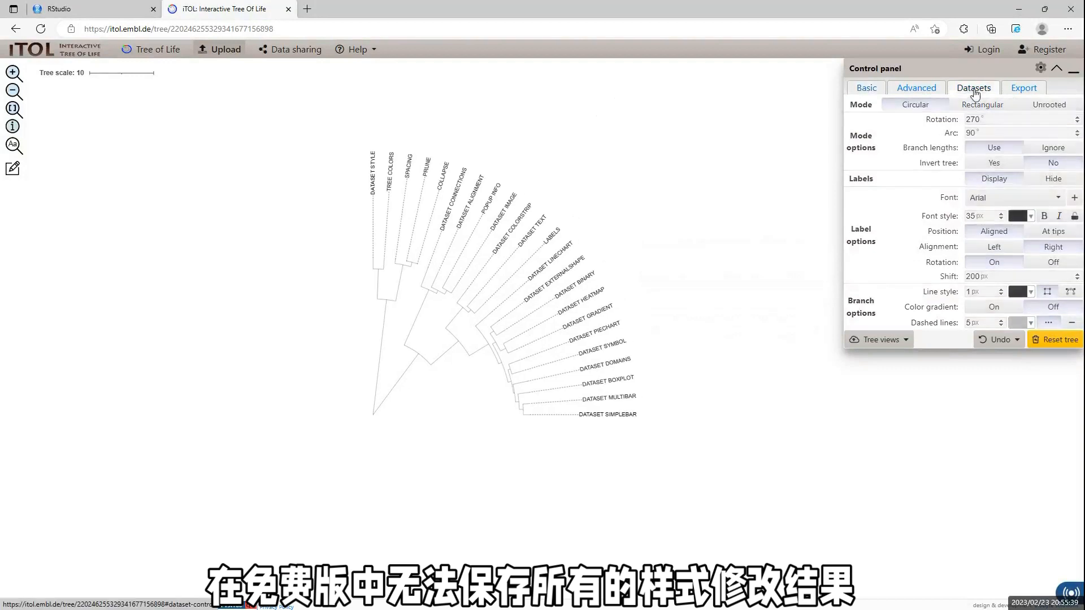
Step: Import the annotation files E2 through E9 as datasets onto the tree
click(974, 88)
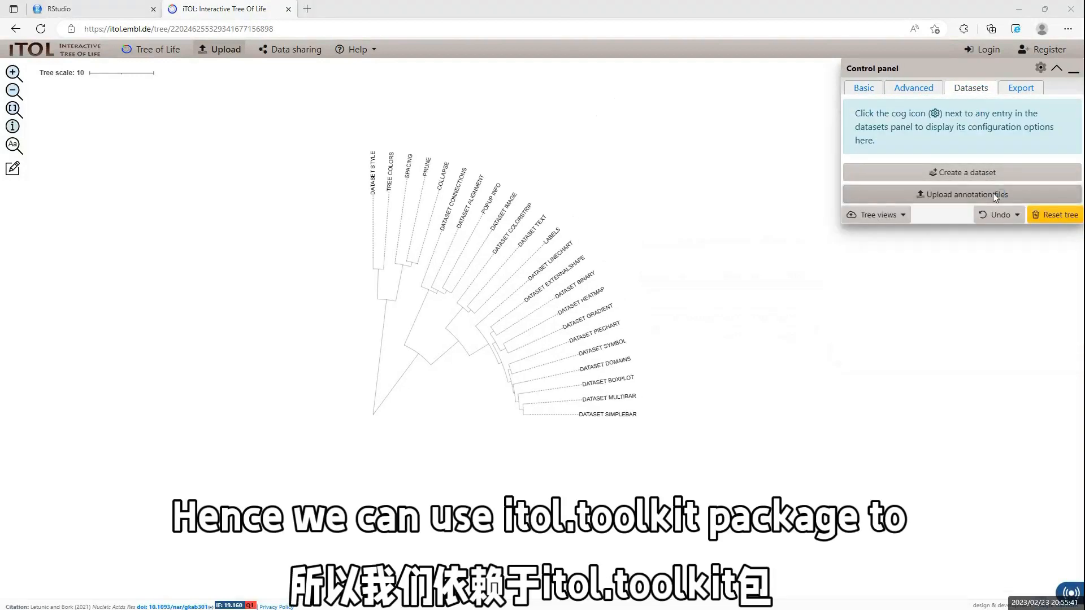
click(966, 194)
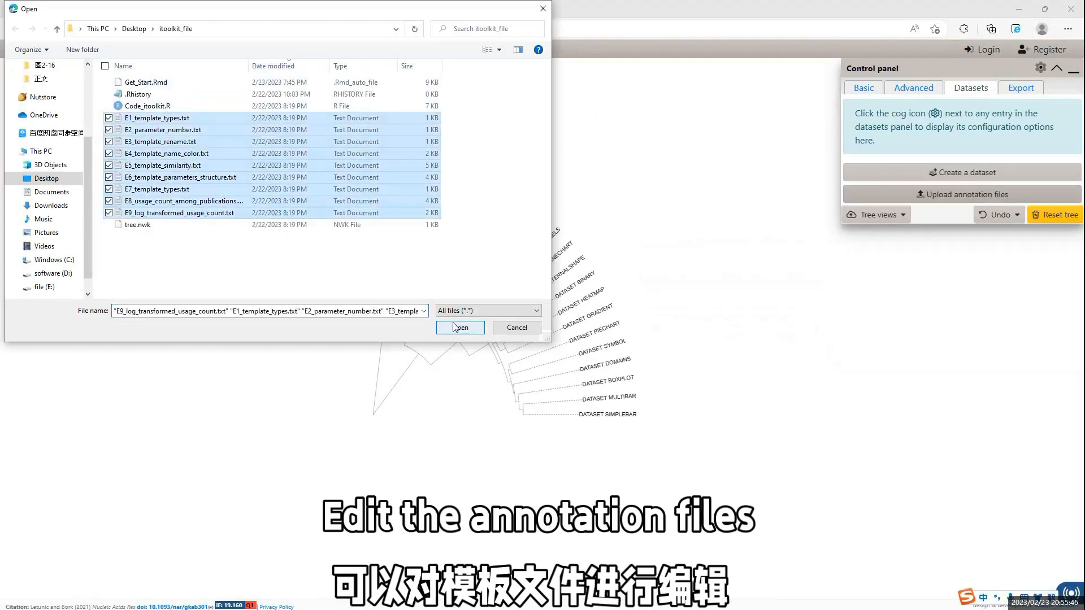
click(460, 328)
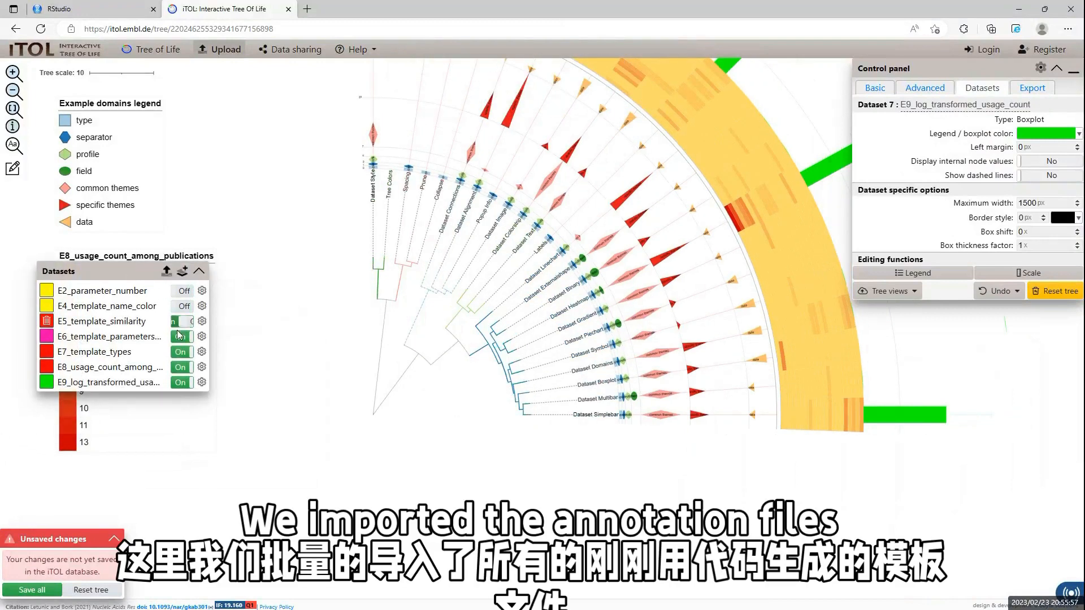
Step: Hide all datasets, then show only E2_parameter_number symbols and E4_template_name_color label styles
click(181, 352)
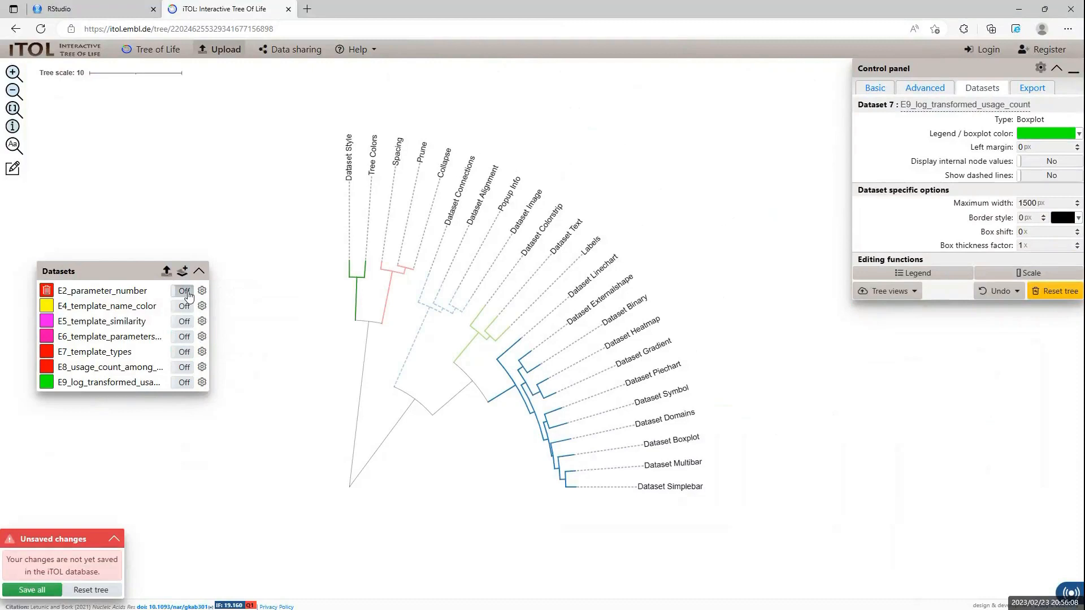
click(182, 291)
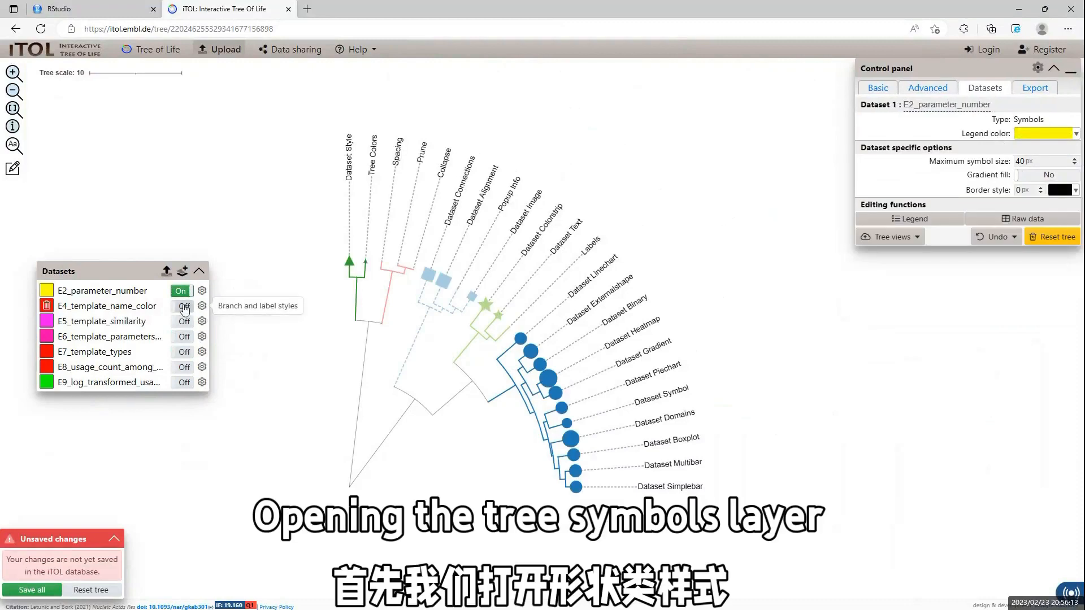
click(181, 307)
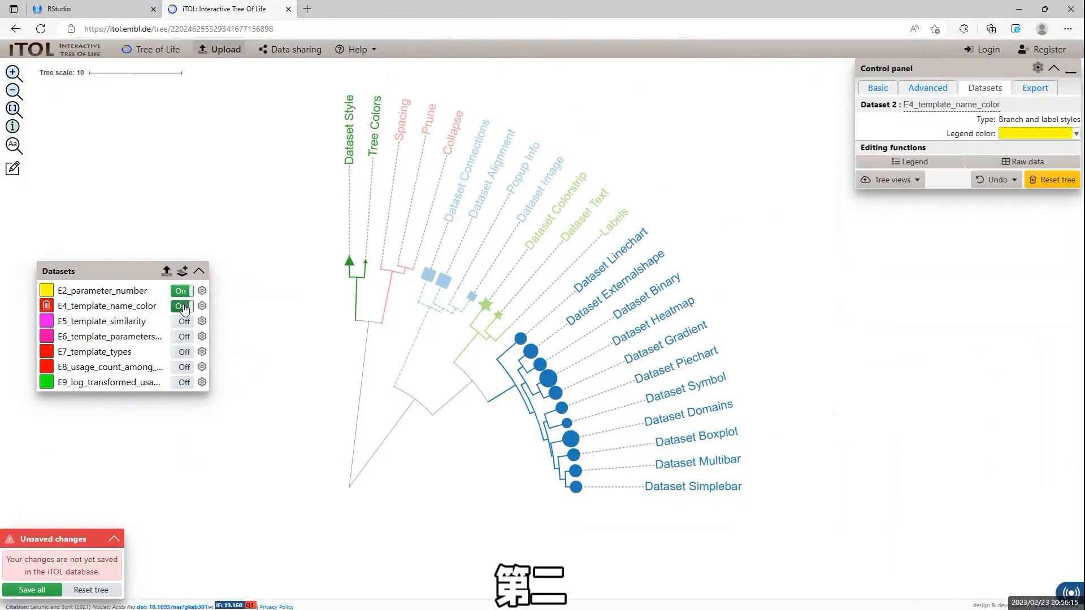
click(181, 306)
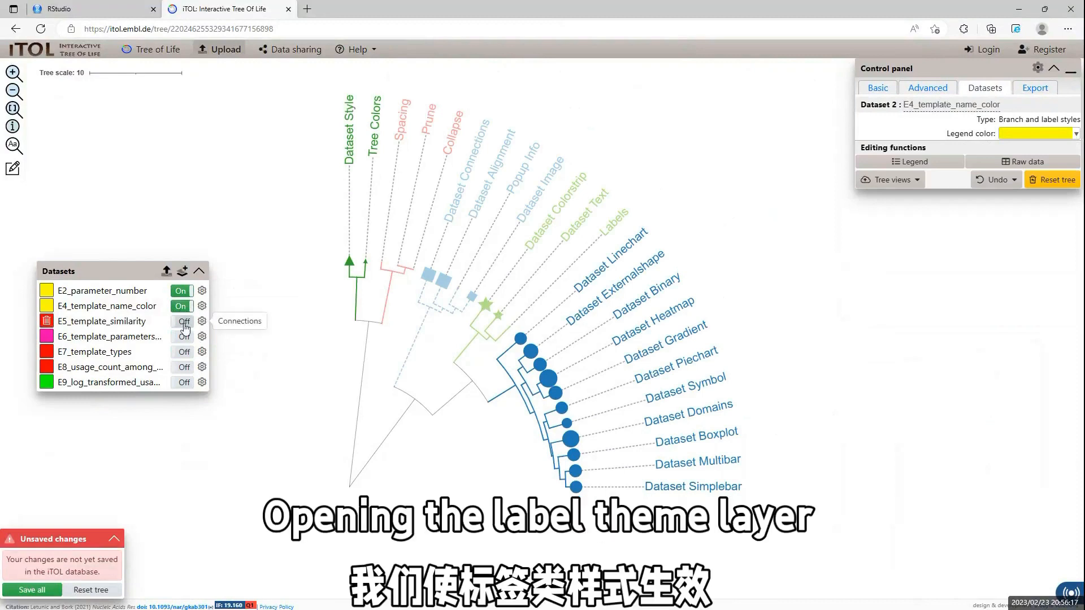
Step: Show E5_template_similarity connections with Center curves No and Align to labels Yes
click(181, 321)
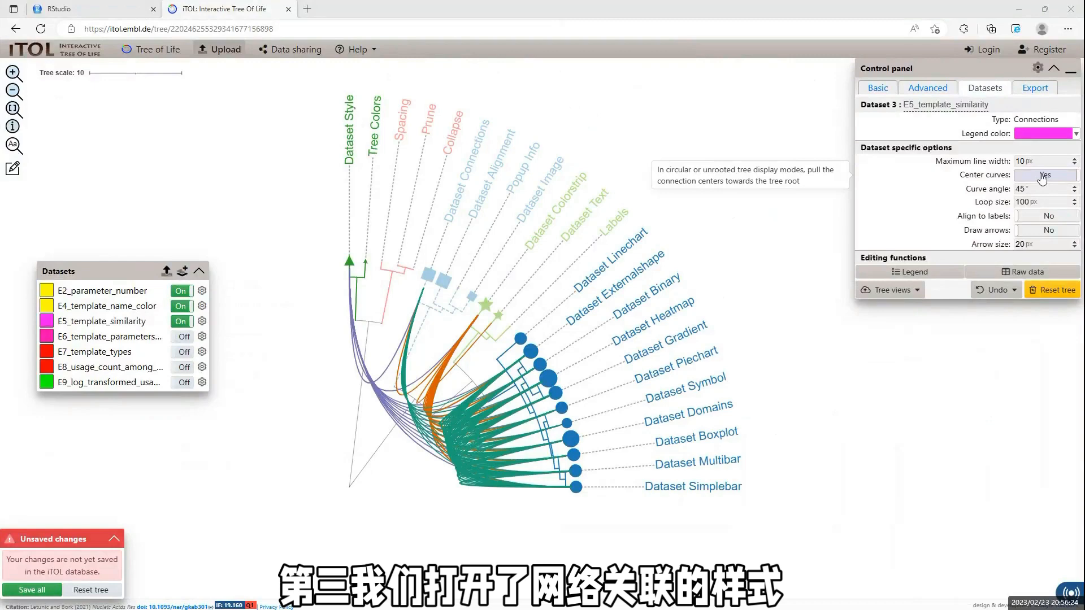
click(1046, 174)
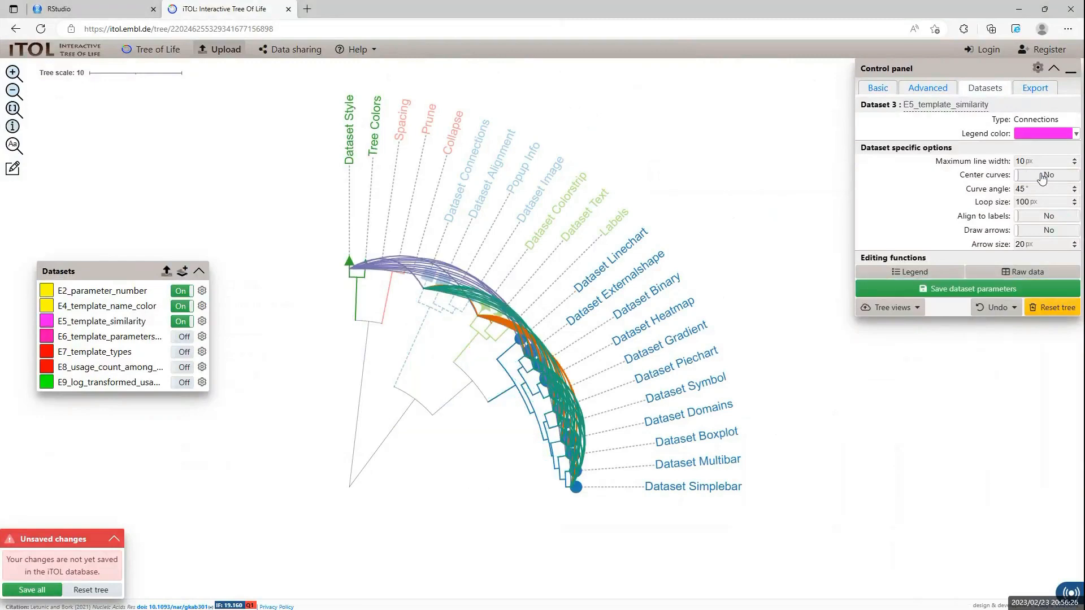
click(1044, 216)
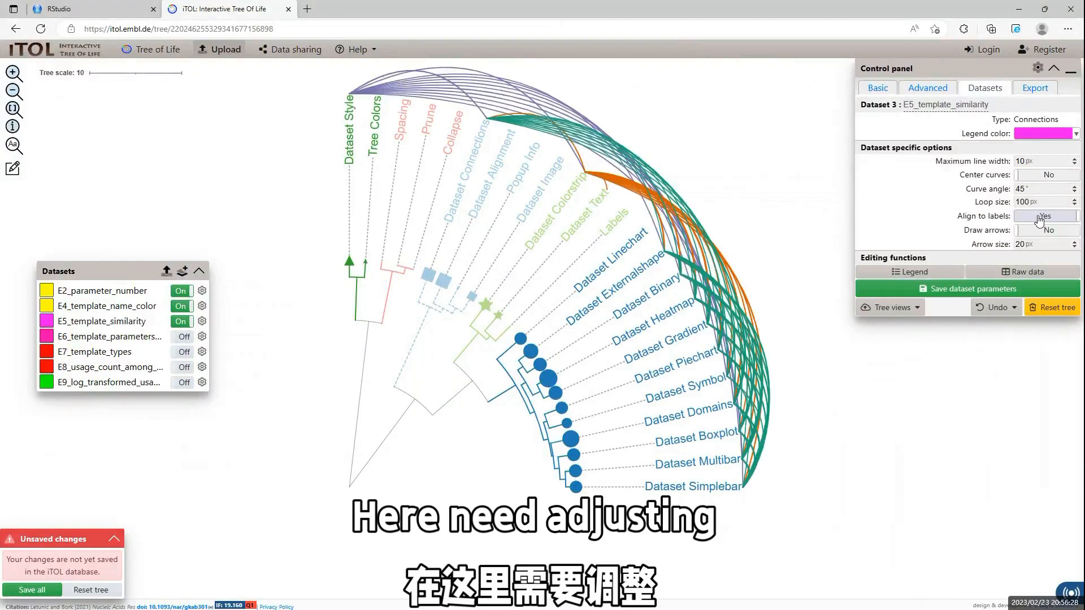
click(1045, 216)
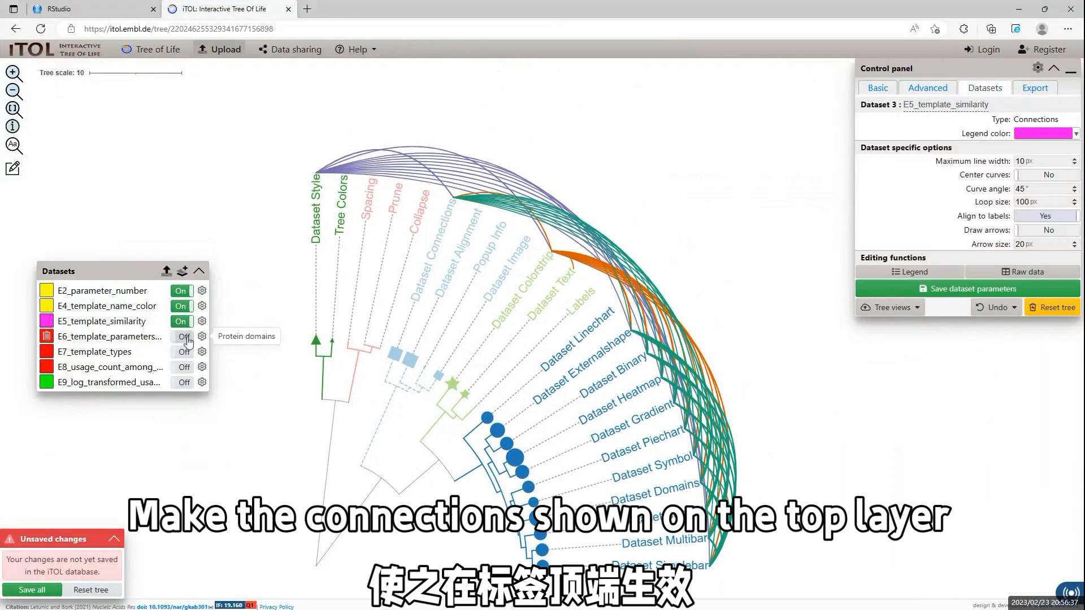
Step: Show E6 protein domains with 250 px margin, 500 px maximum width, no labels and height factor 1.2
click(182, 337)
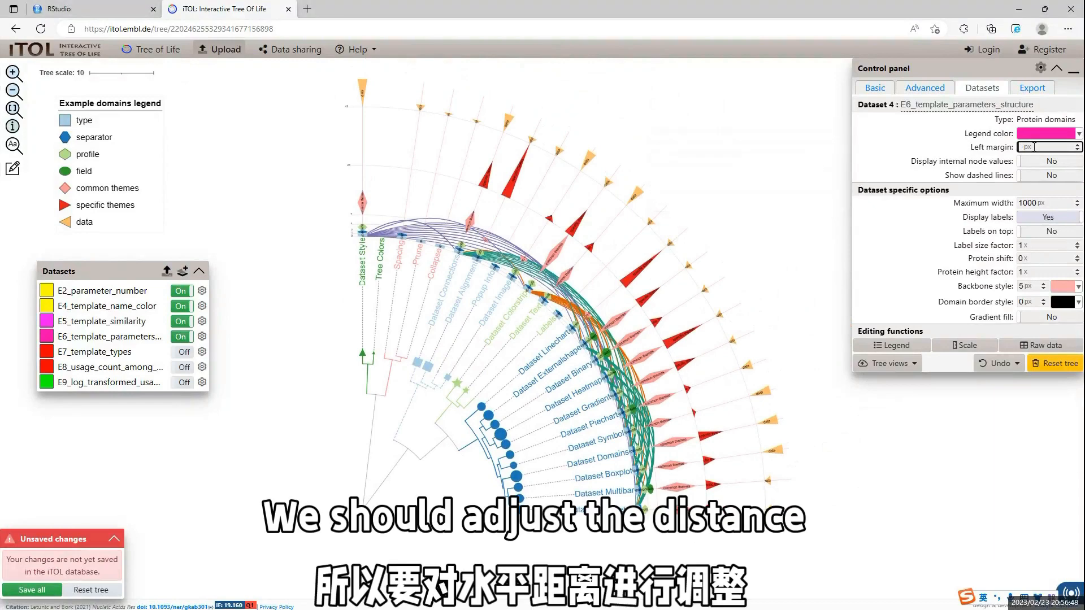
text(250)
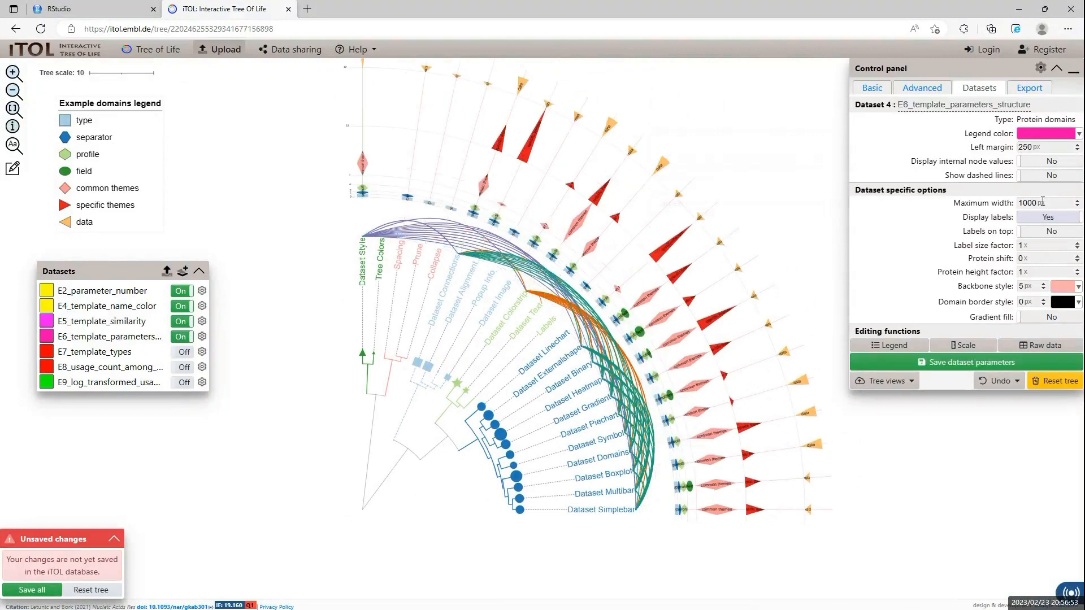
click(1040, 204)
text(500)
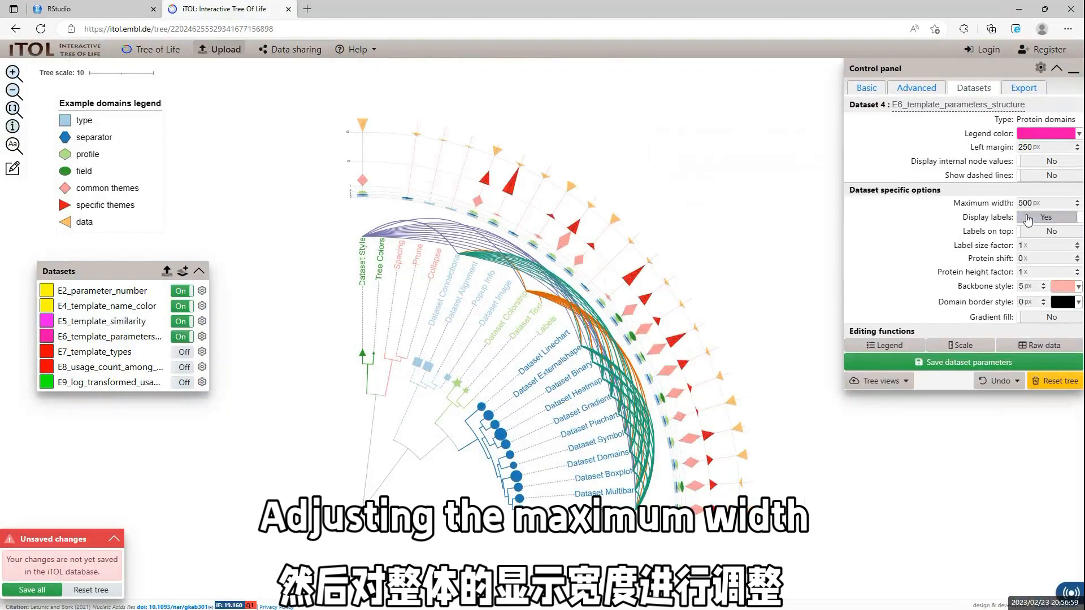
click(1028, 217)
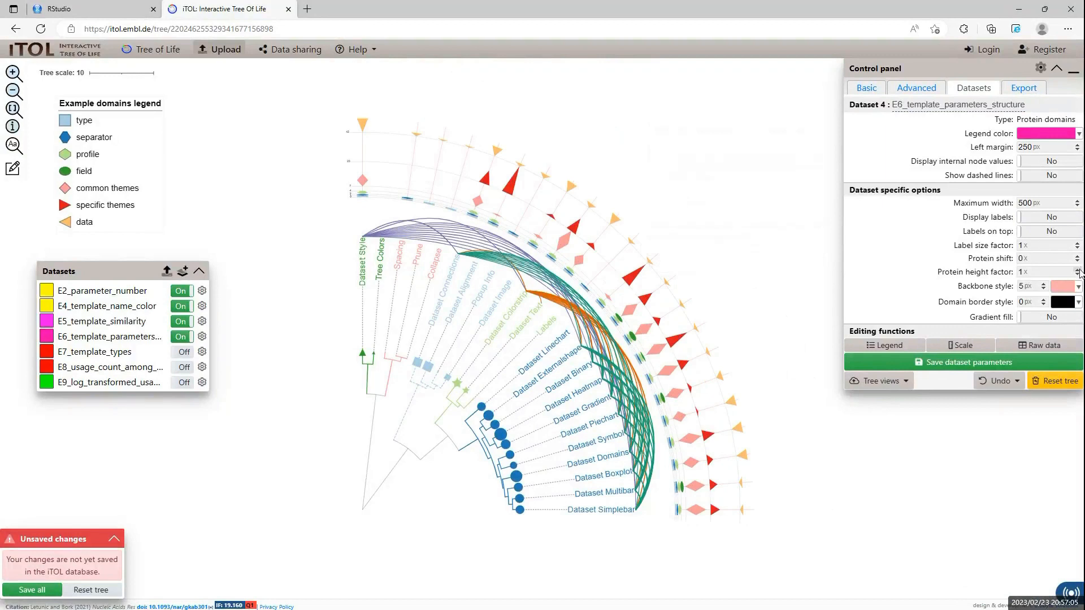
click(1078, 269)
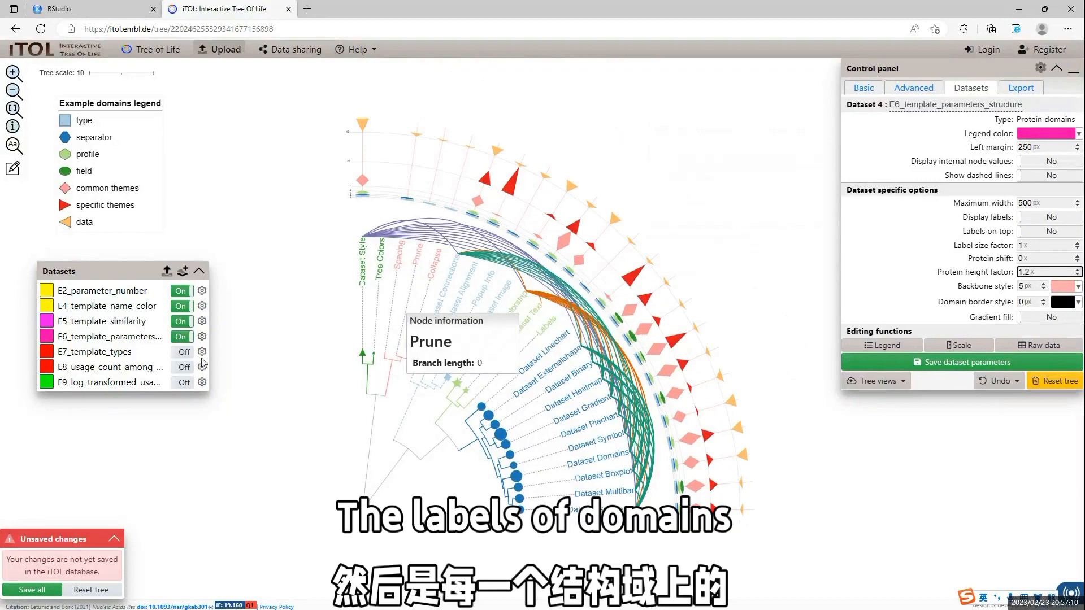
click(181, 353)
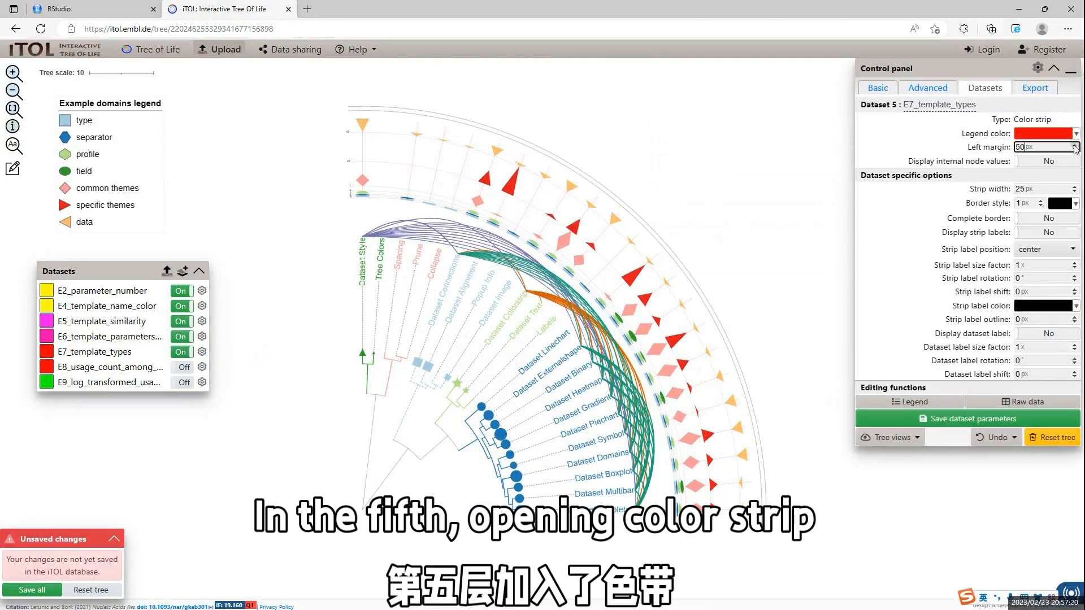
Step: Make the E7 colour strip 100 px wide with group labels shown at size factor 1.8 in white
click(1046, 161)
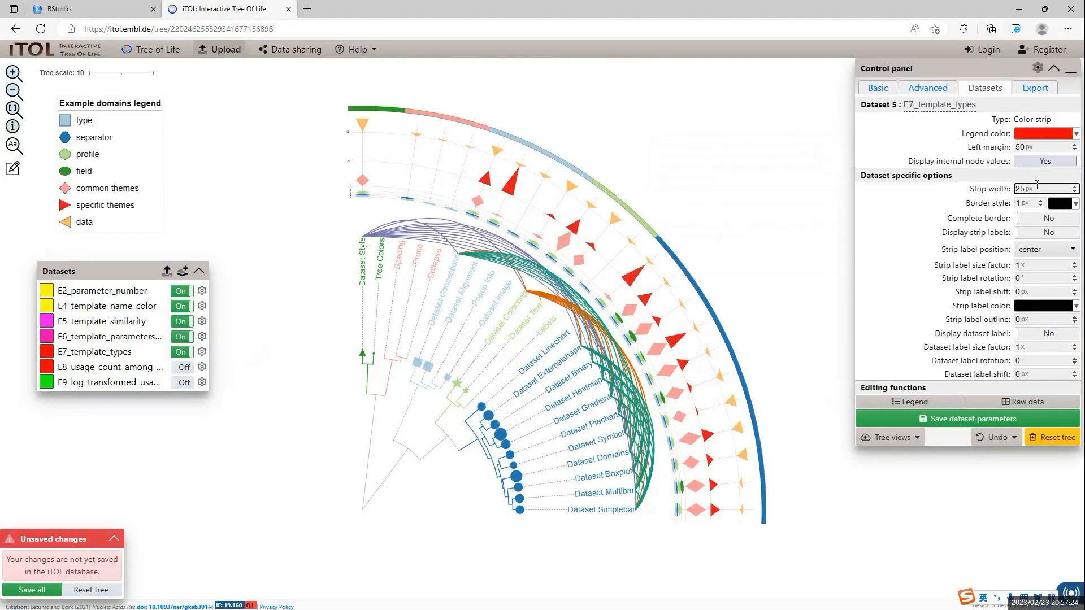
text(100)
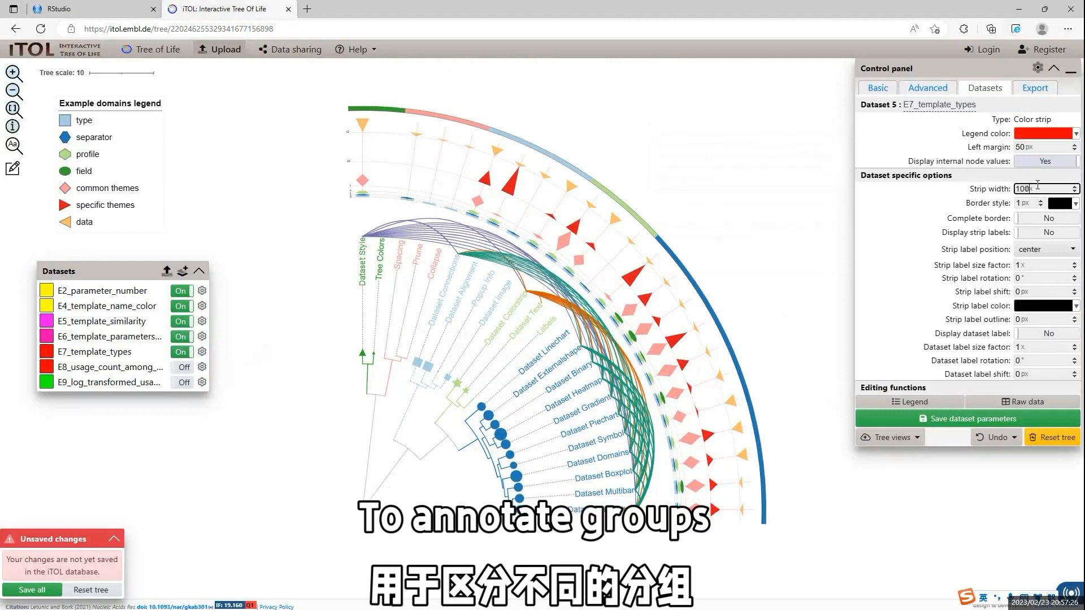
mouse_move(1042, 209)
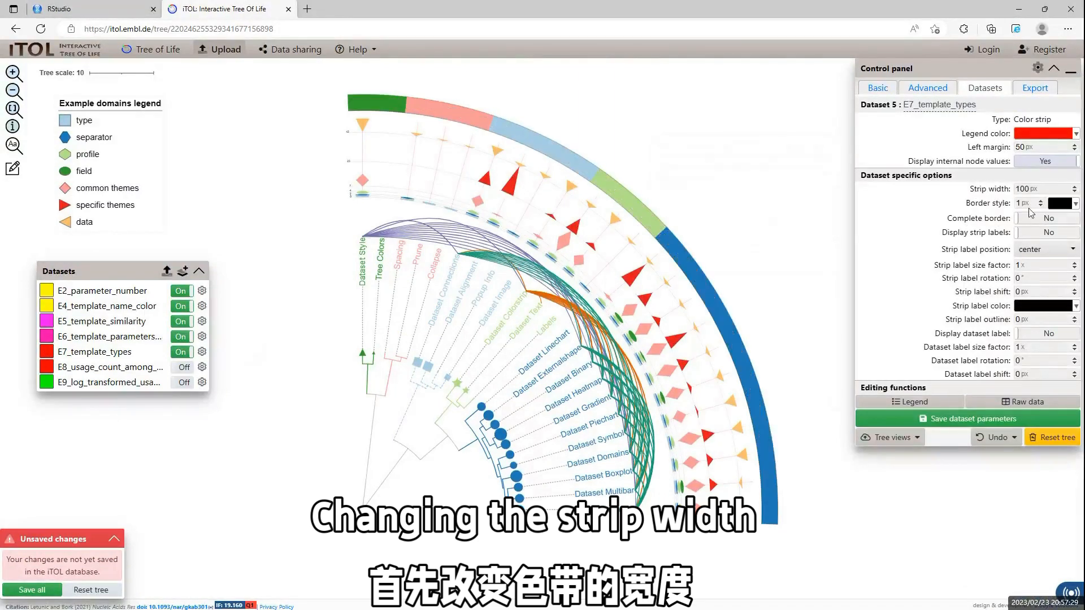
click(1047, 232)
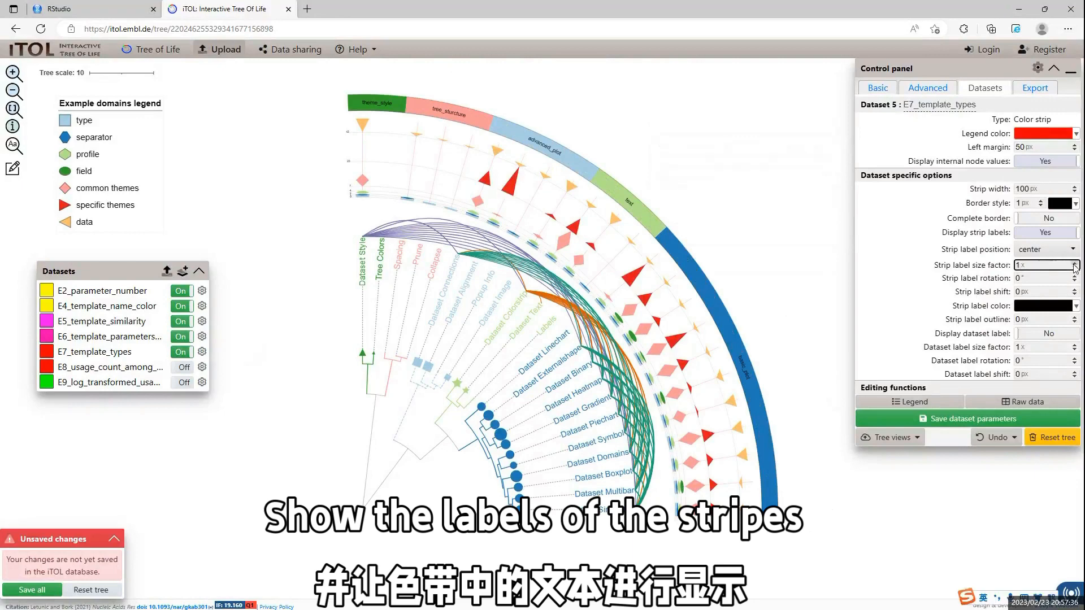
click(1079, 262)
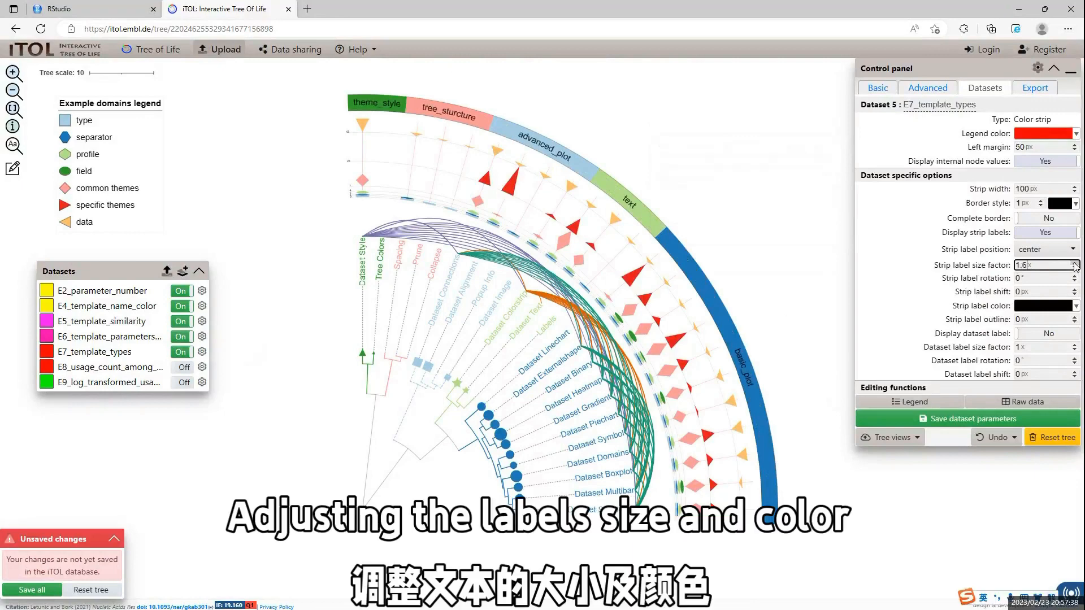
click(1076, 263)
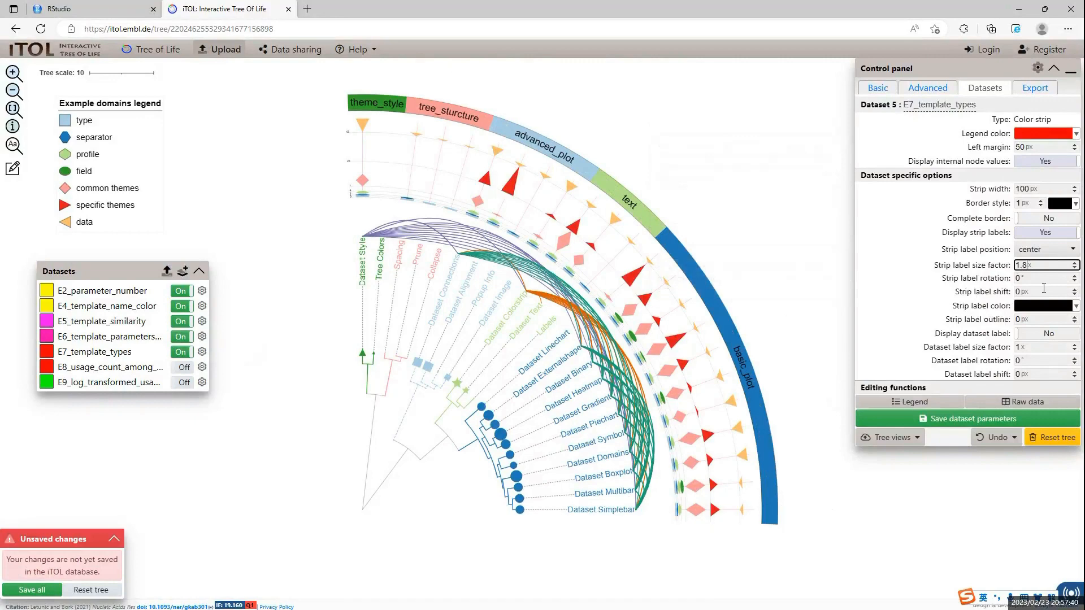
click(1044, 306)
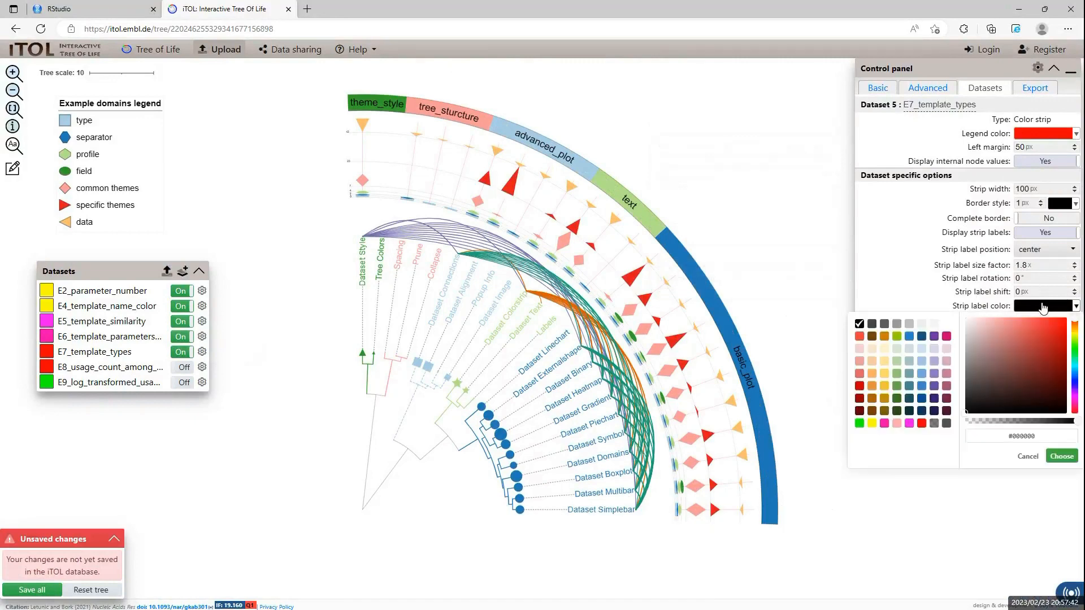
click(945, 323)
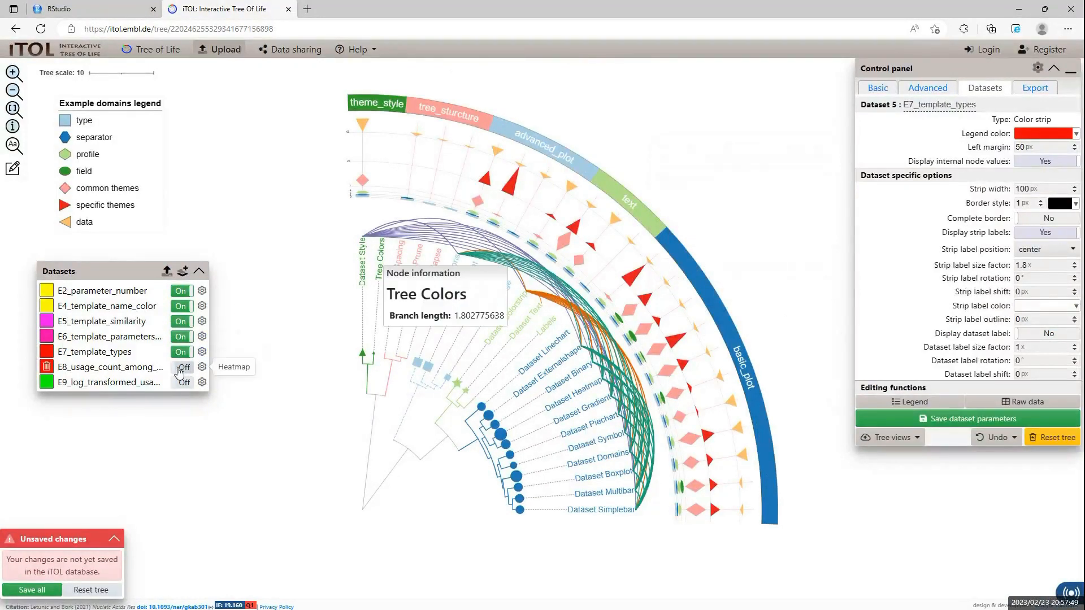
Step: Show the E8 usage-count heatmap with 40 px strips and 1 px cell borders
click(182, 366)
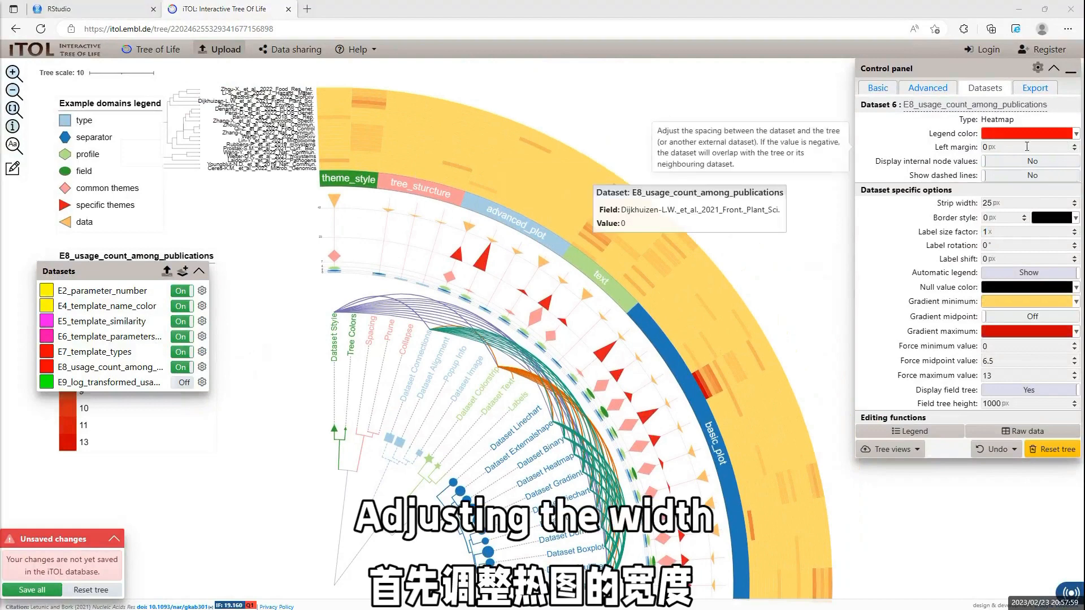
click(1024, 202)
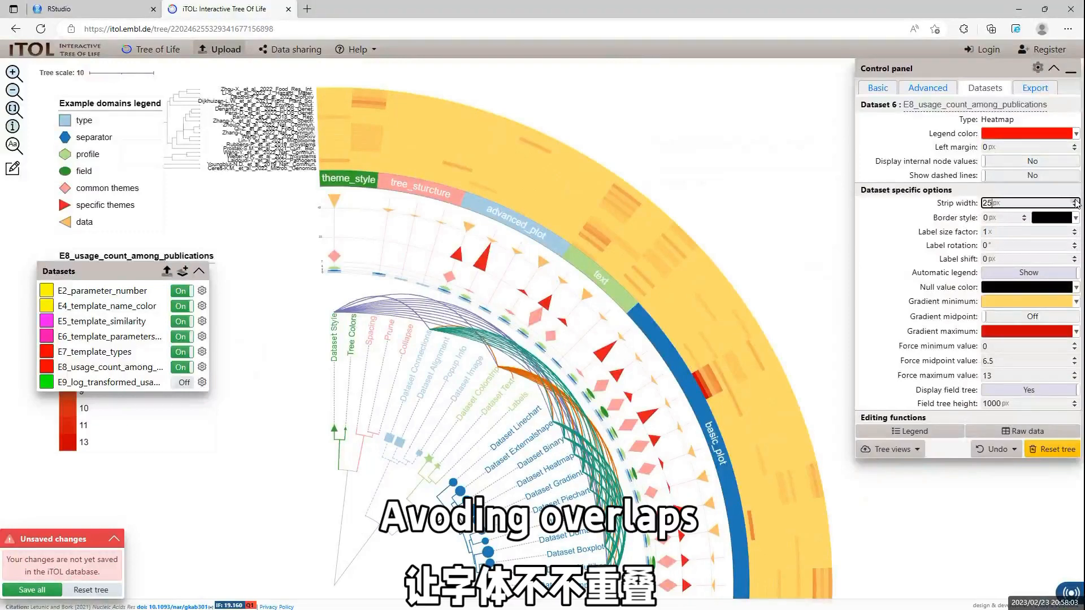
click(1078, 201)
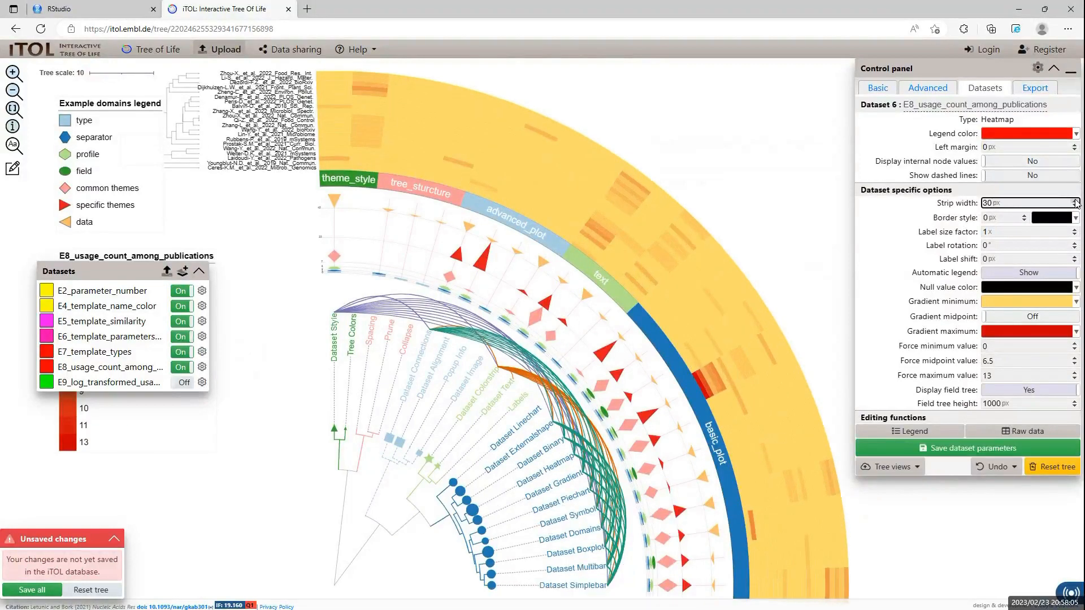
click(1077, 199)
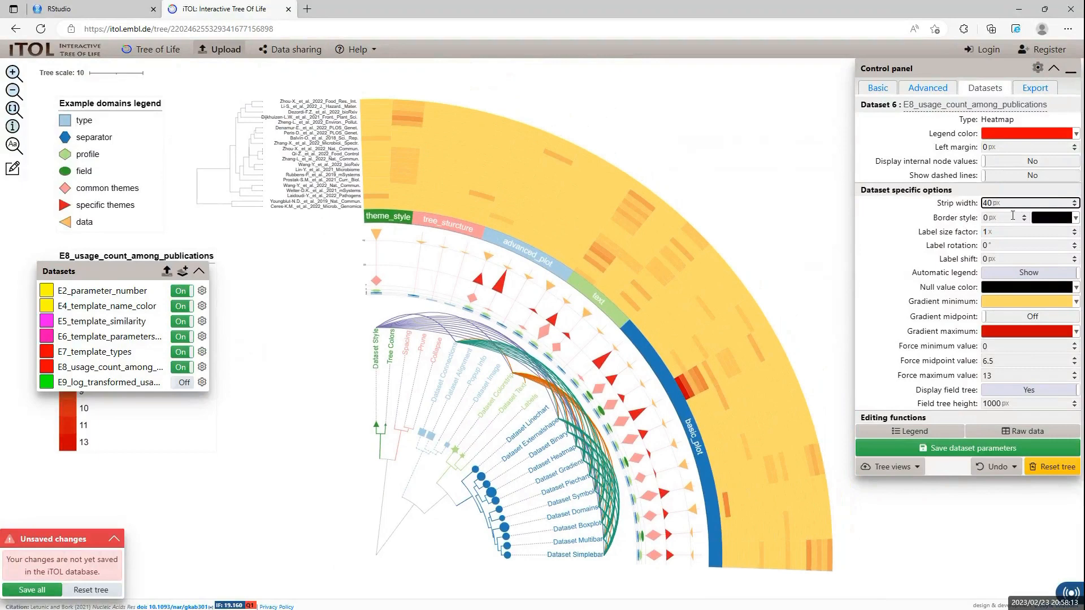
click(1077, 218)
text(1)
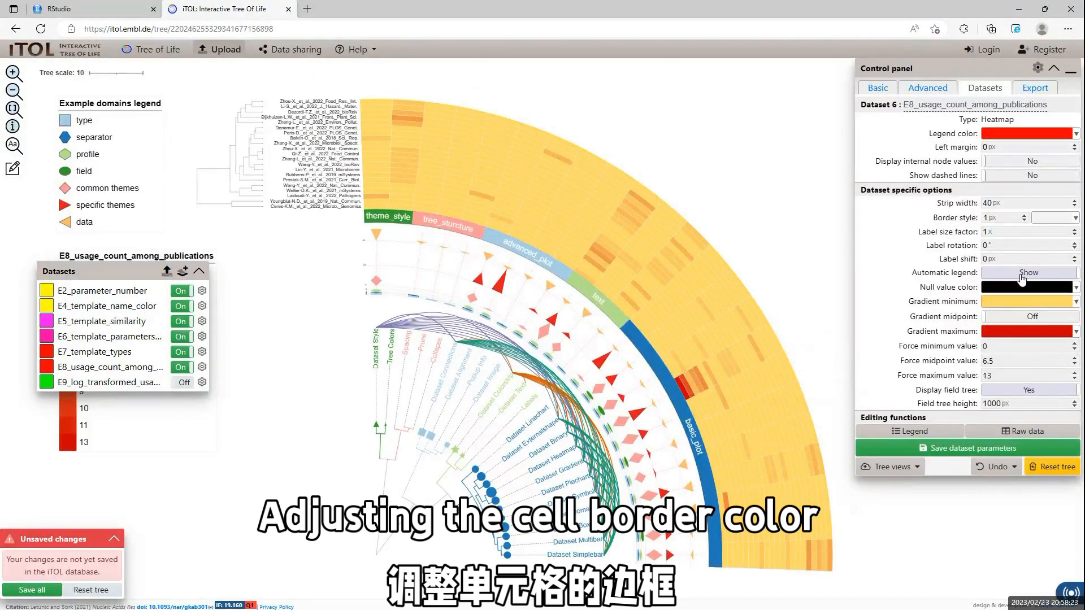
Step: Hide the heatmap's automatic legend, set its gradient minimum to white, and show the E9 boxplots
click(1028, 272)
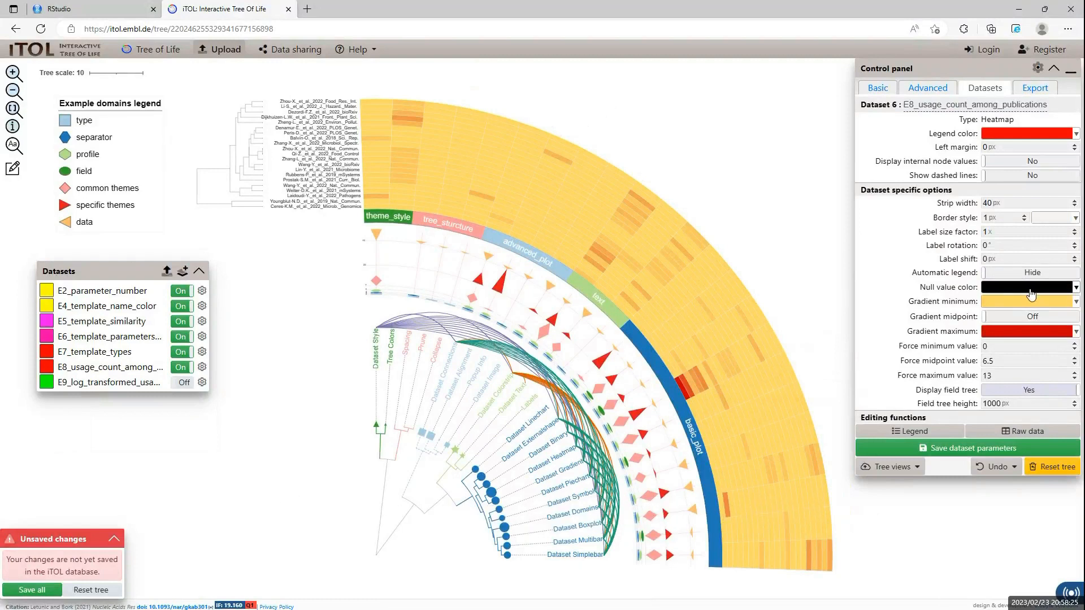
click(1027, 300)
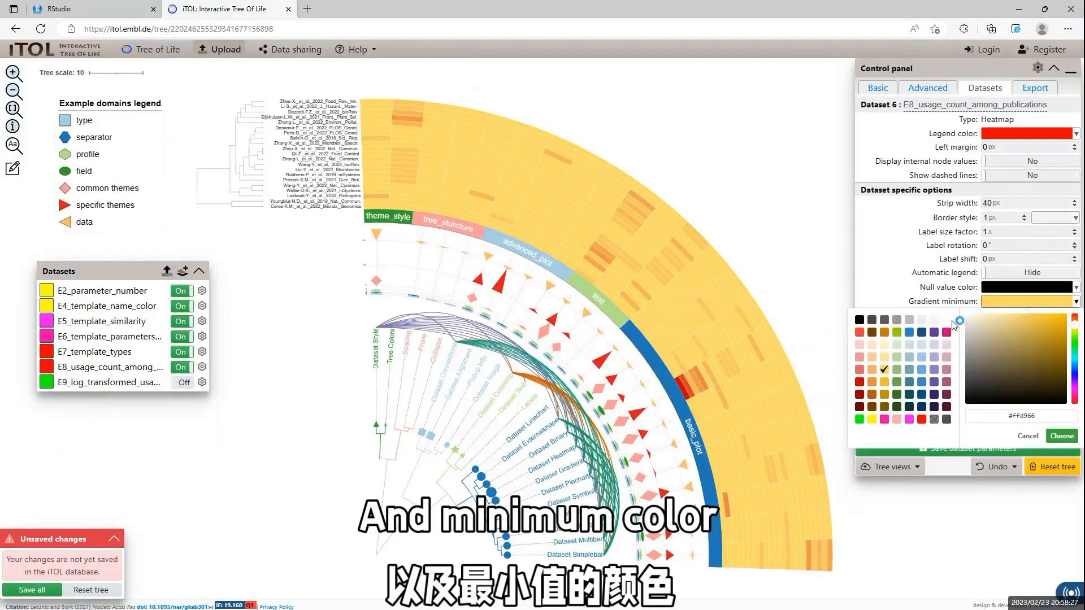
click(947, 320)
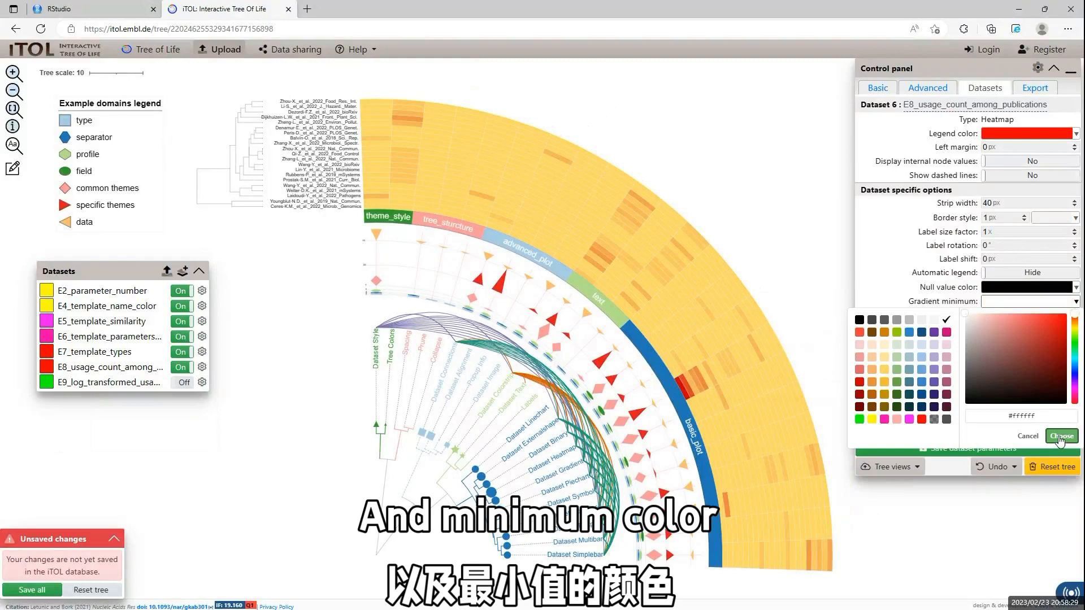
click(1061, 436)
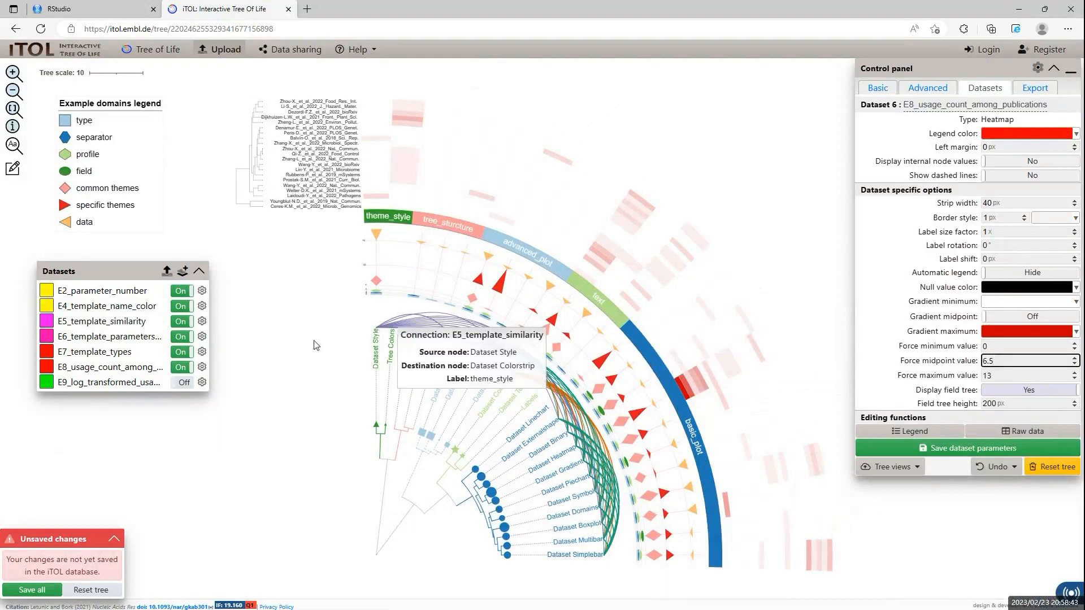
click(181, 382)
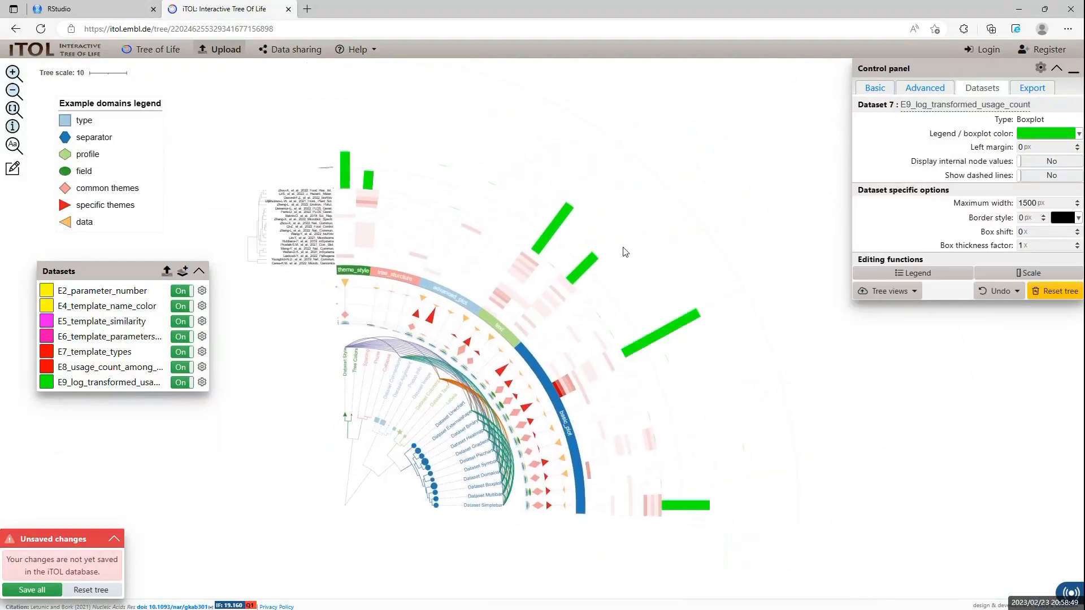
Step: Colour the E9 boxplot red and give it a 50 px left margin
click(1049, 133)
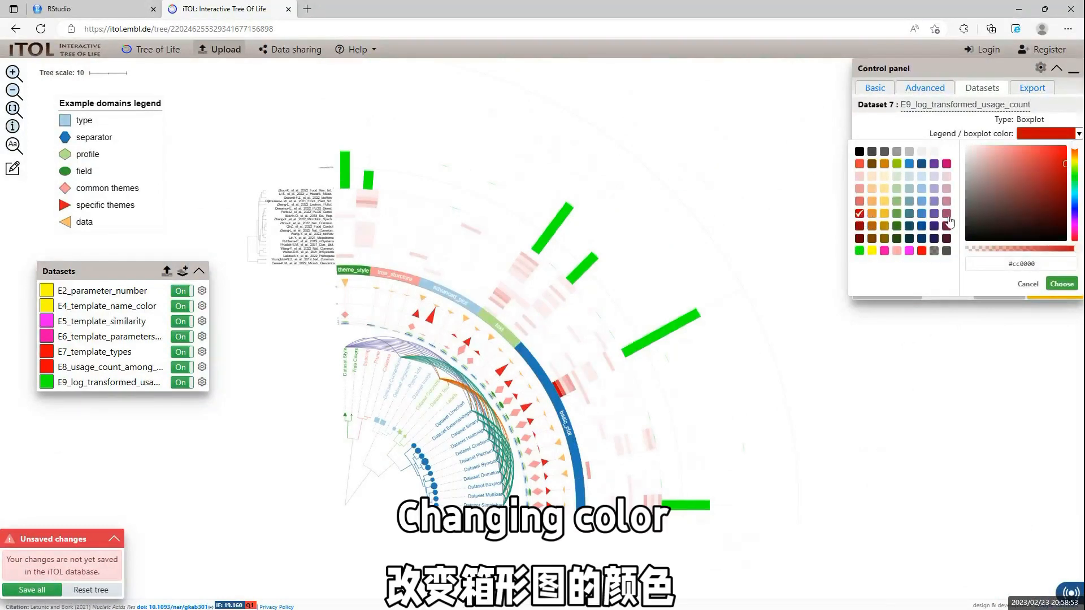
click(1063, 283)
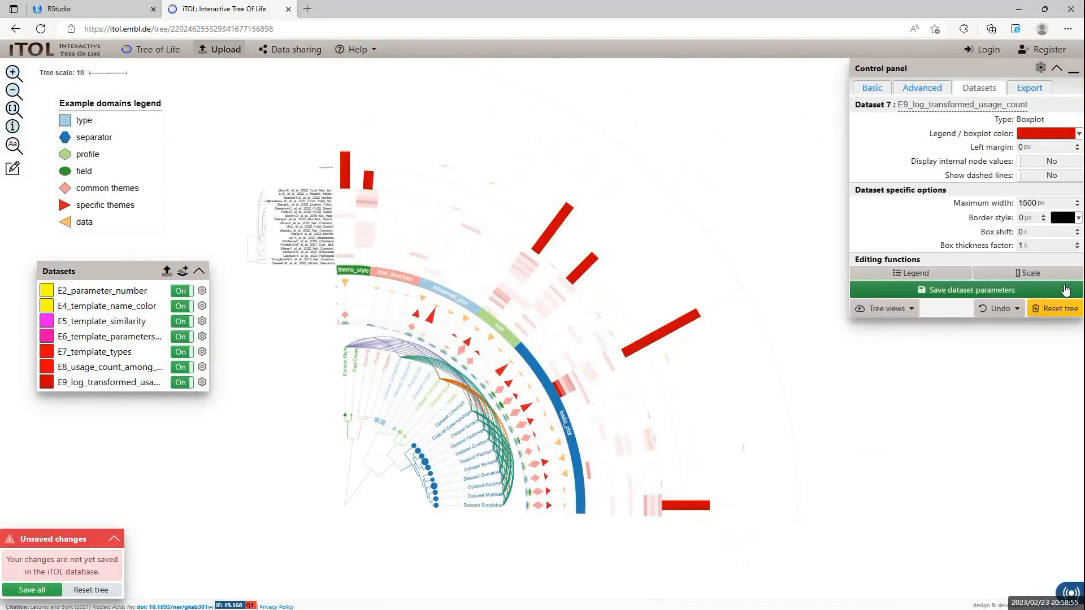
click(1050, 147)
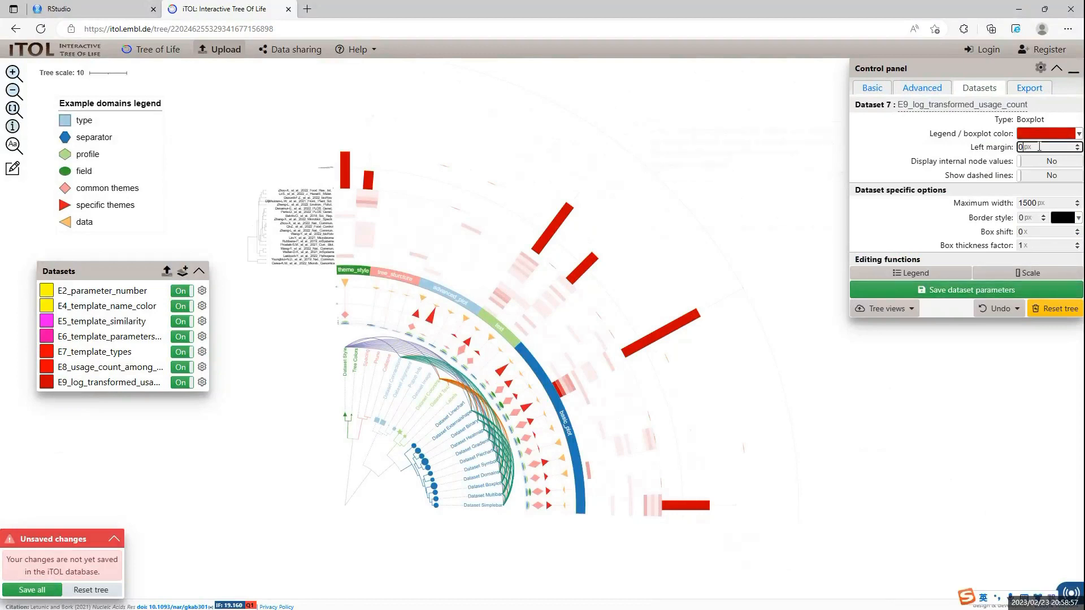
text(50)
click(1049, 203)
text(300)
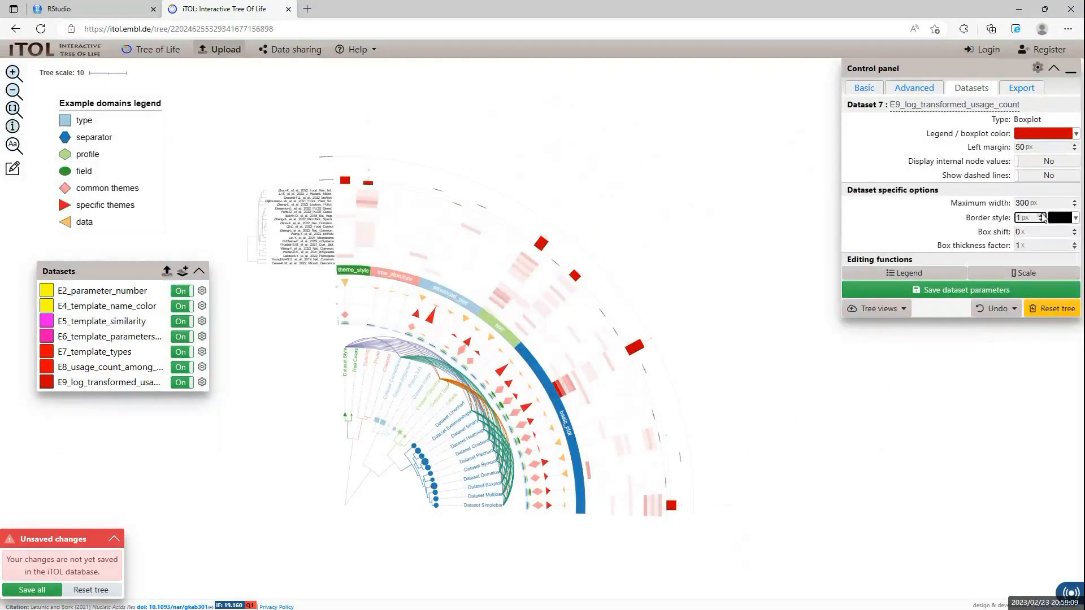
mouse_move(701, 278)
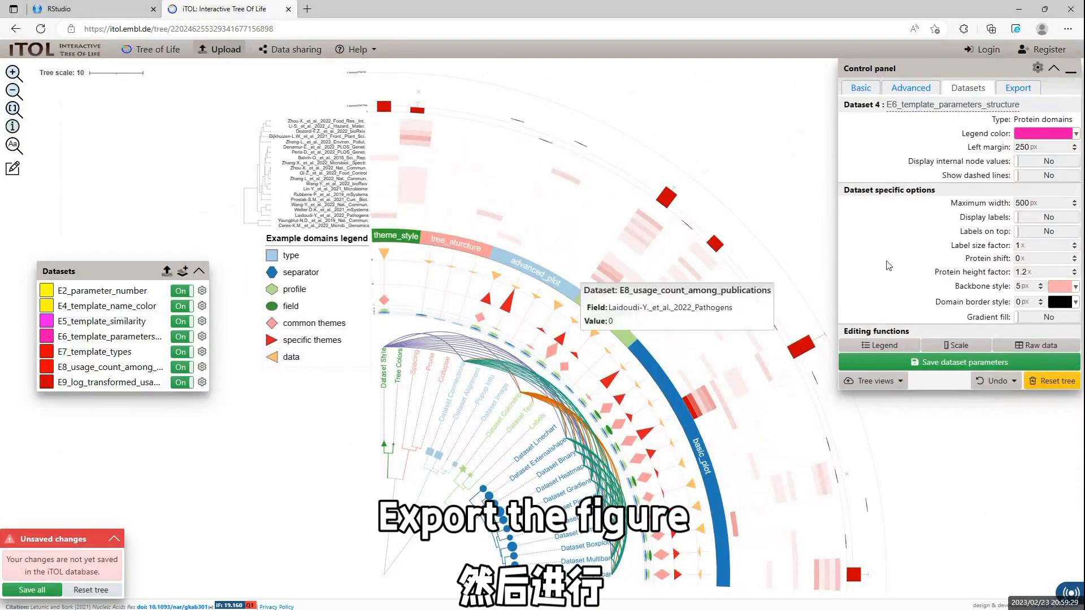
Step: Export the finished tree figure in PDF format
click(1018, 88)
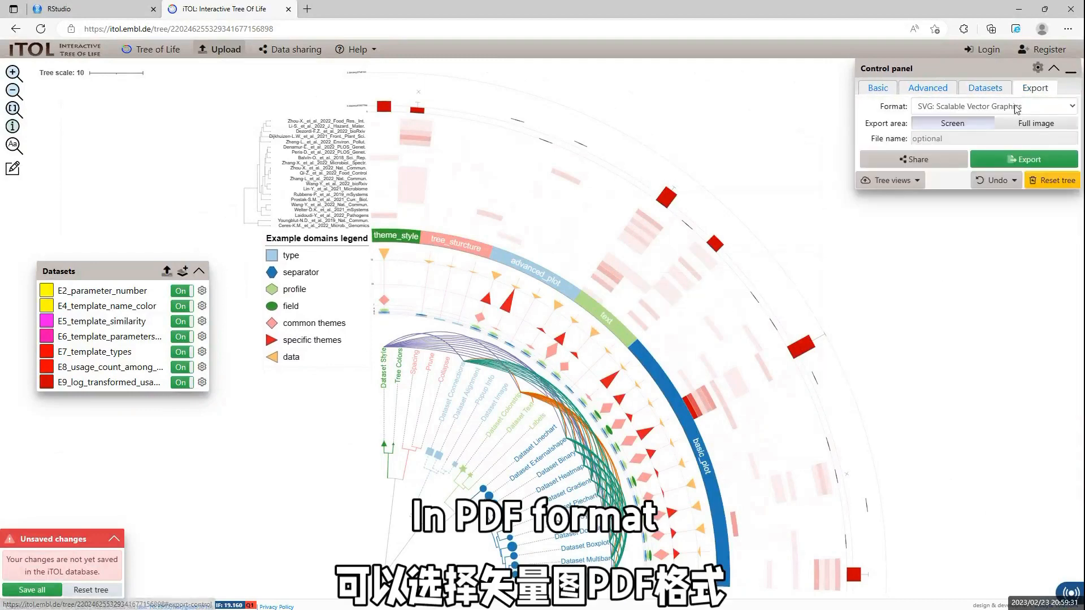
click(994, 107)
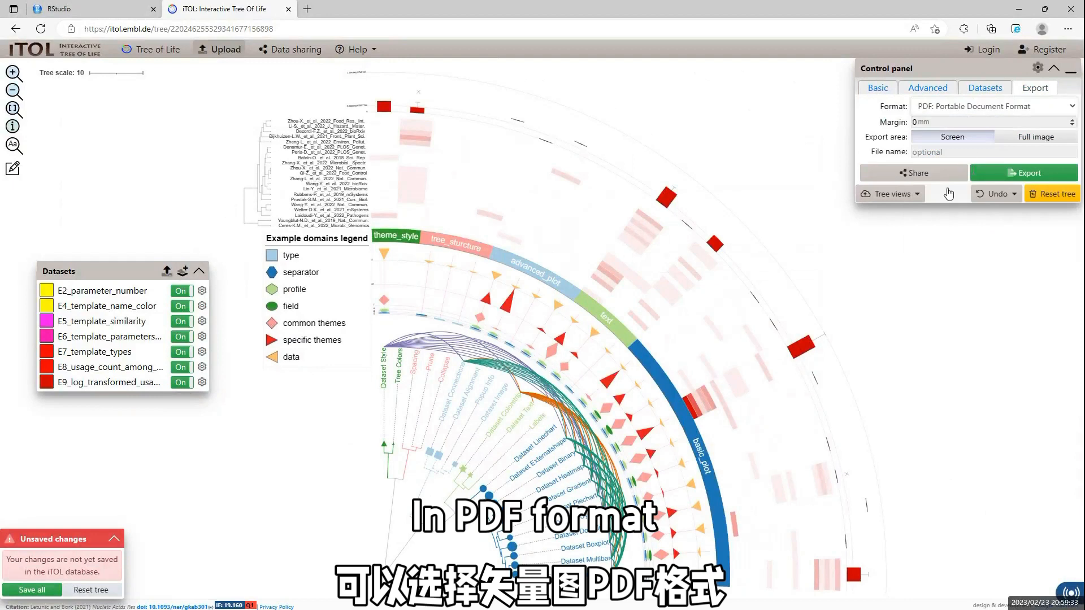
click(1024, 173)
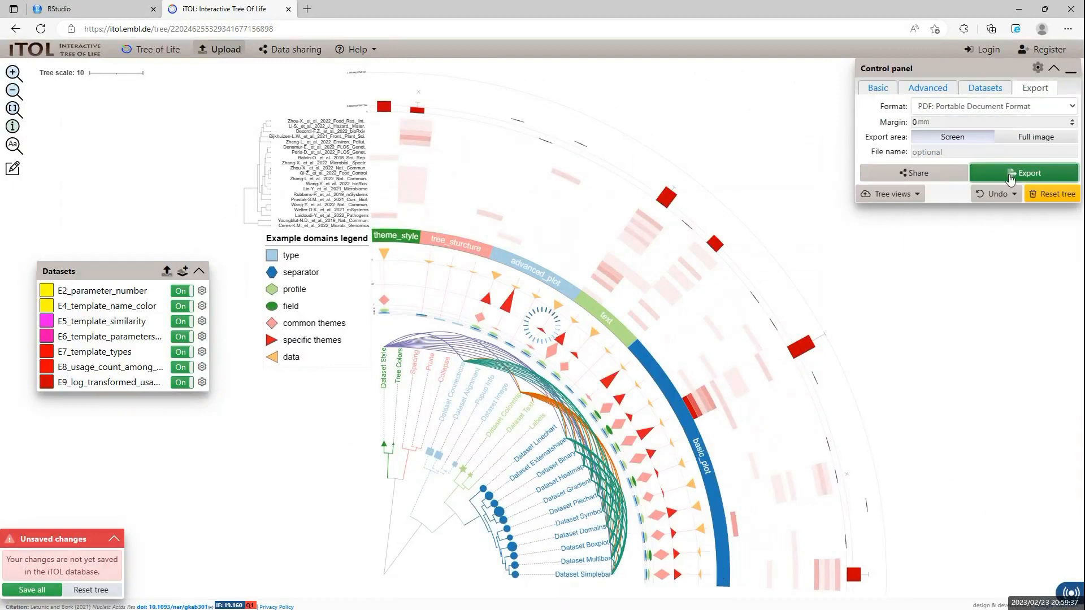
click(1024, 171)
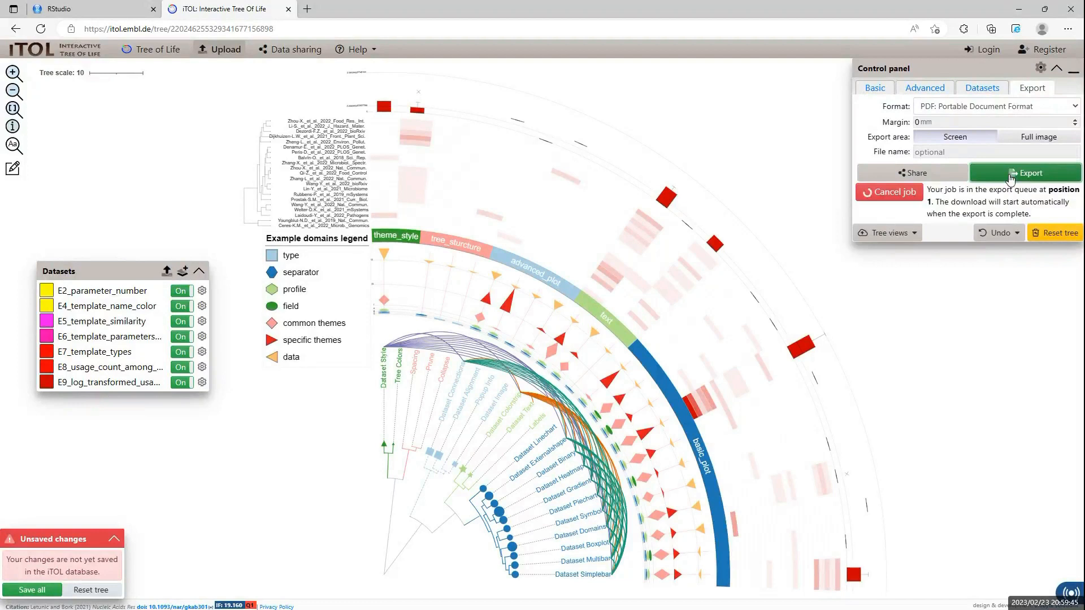
click(1027, 172)
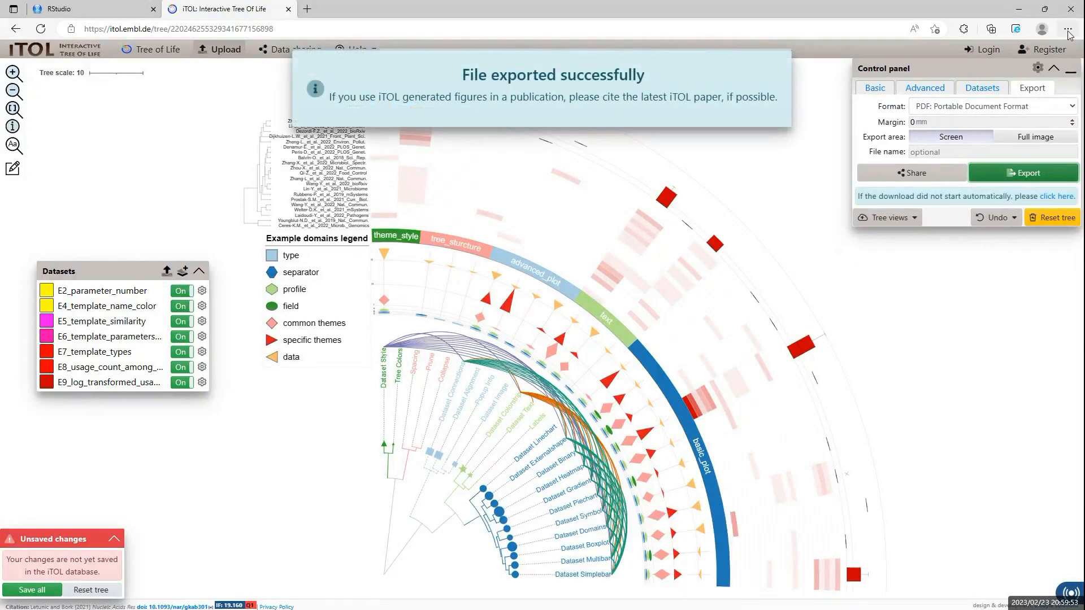
Step: Open the downloaded PDF figure from the browser's Downloads list
click(1065, 29)
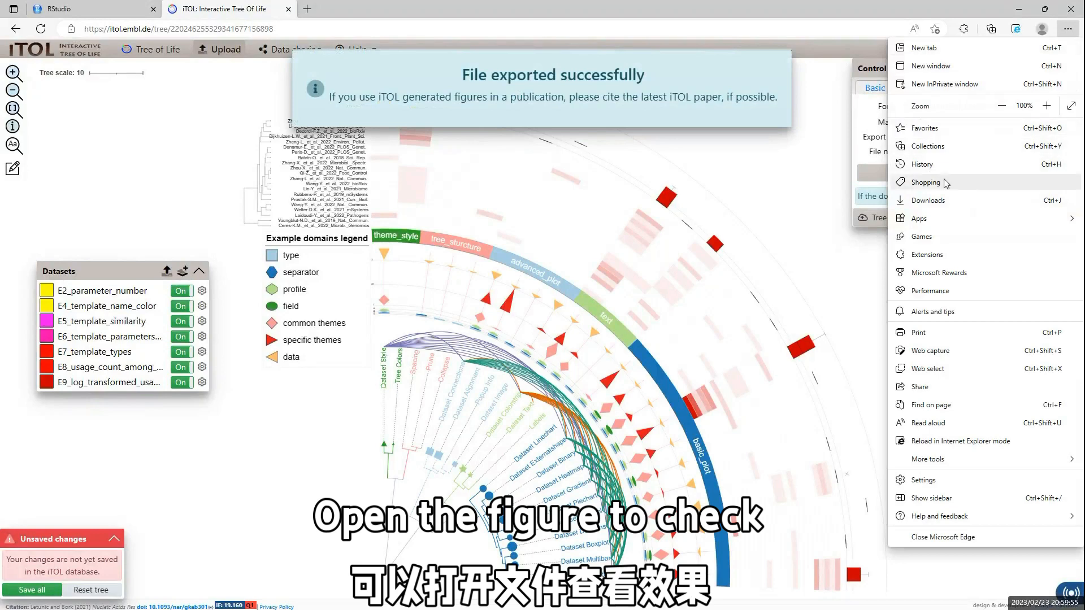
click(992, 30)
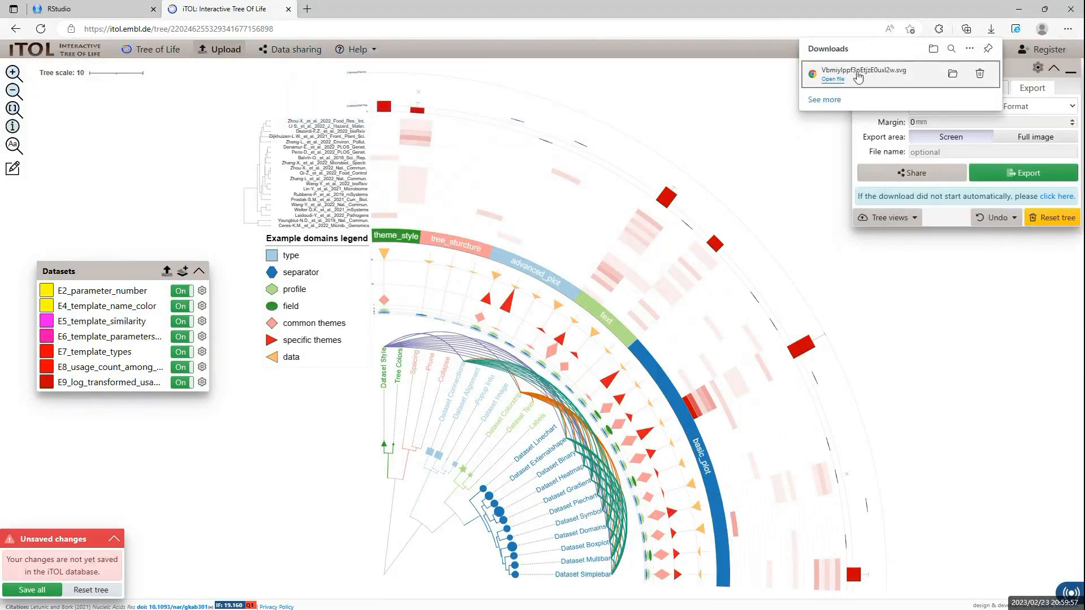
click(1024, 173)
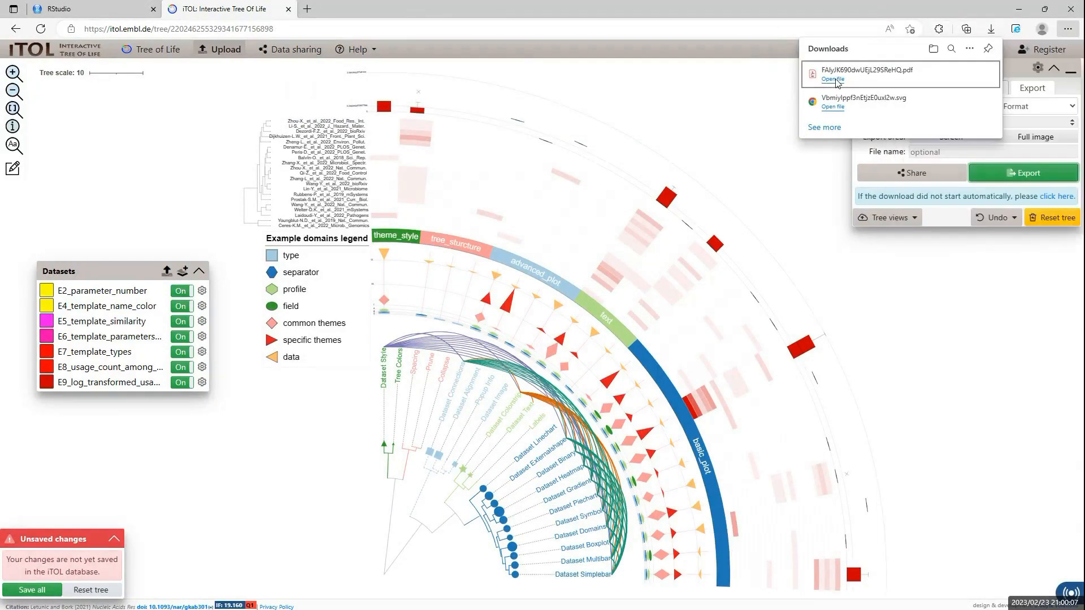
click(832, 79)
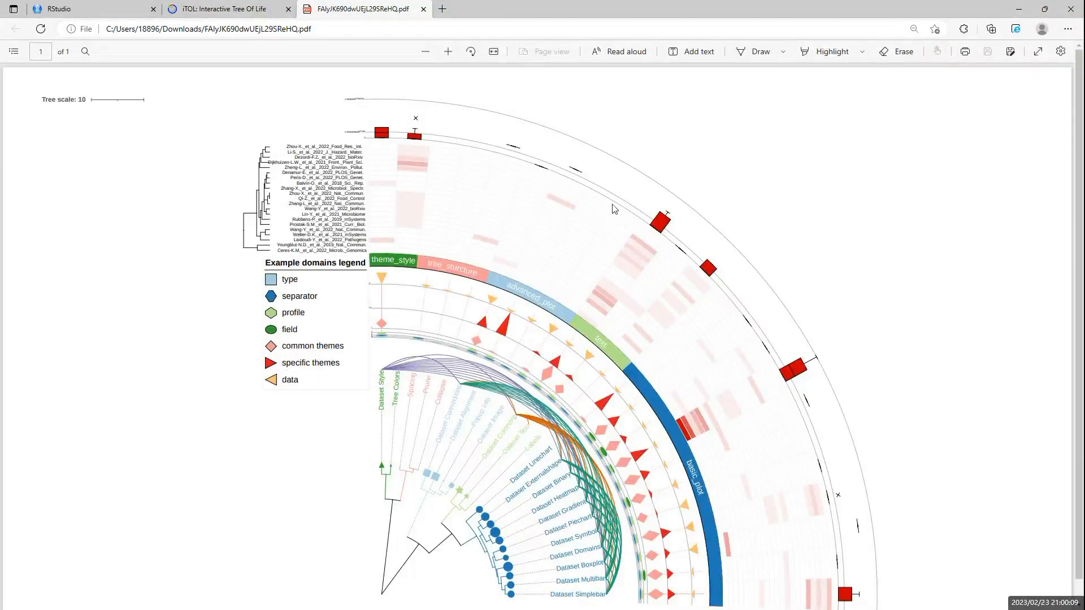